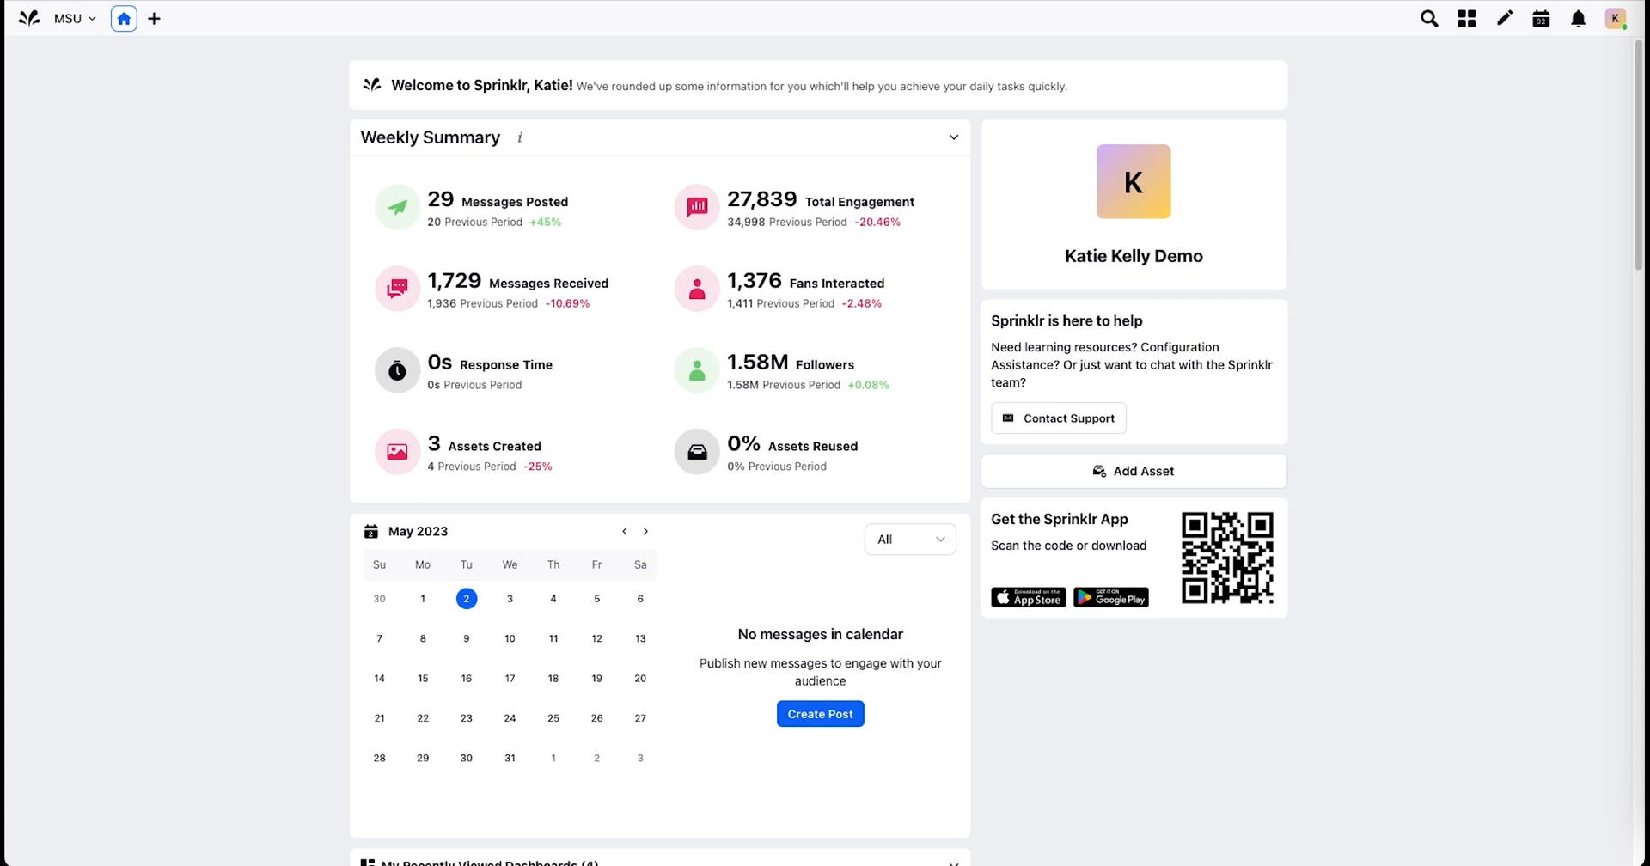
{"action": "mouse_move", "coordinate": [149, 53]}
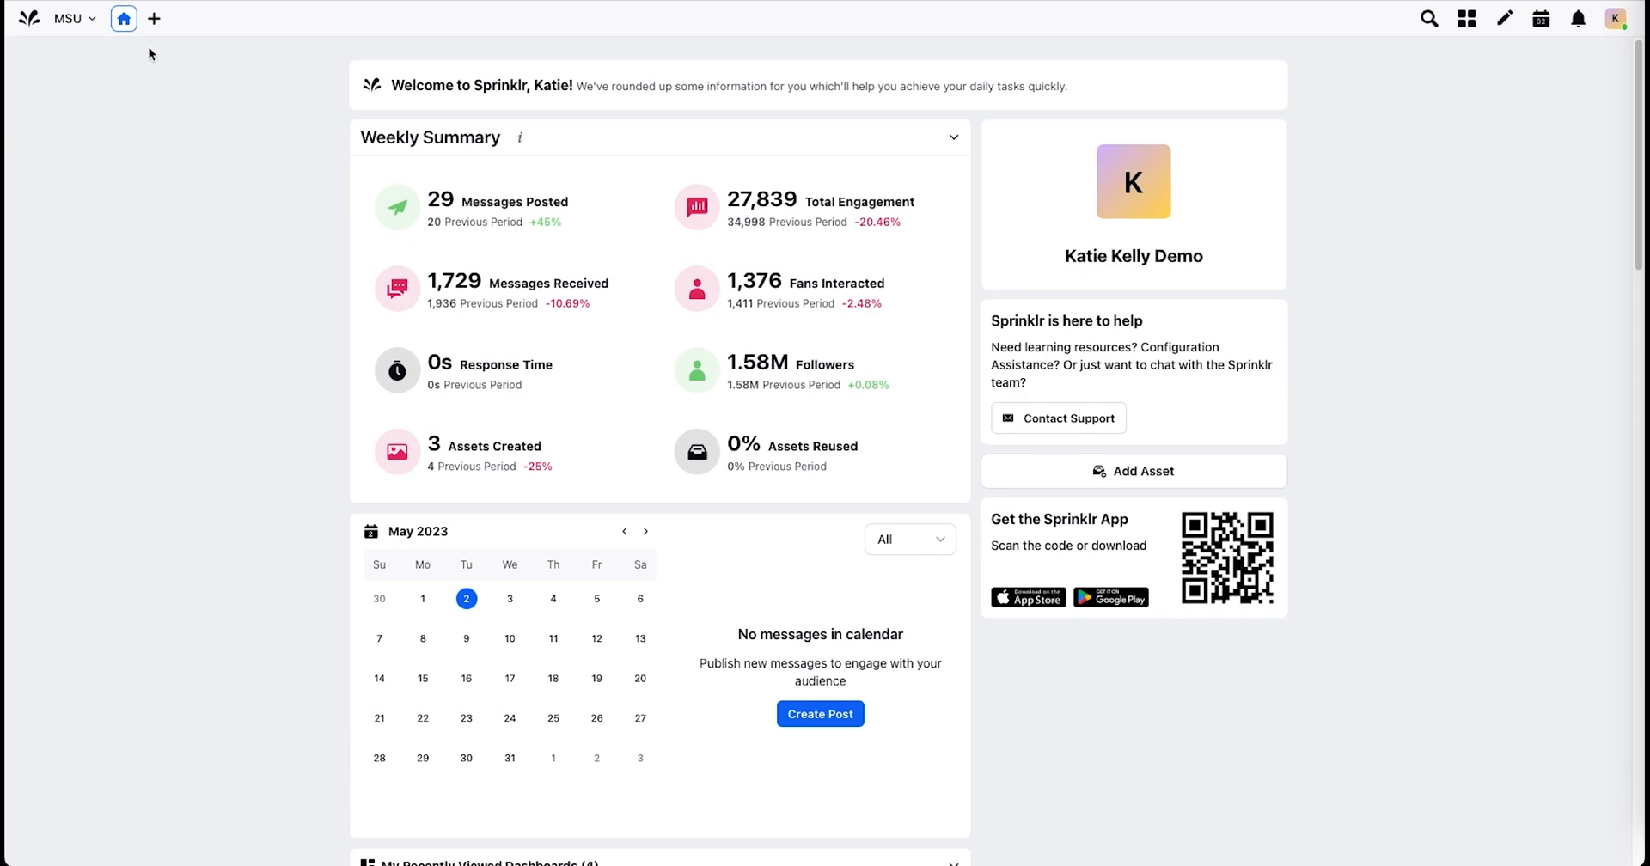
Step: Start a new page that lists the Sprinklr Insights features with Listen, Learn and Act links
{"action": "left_click", "coordinate": [153, 18]}
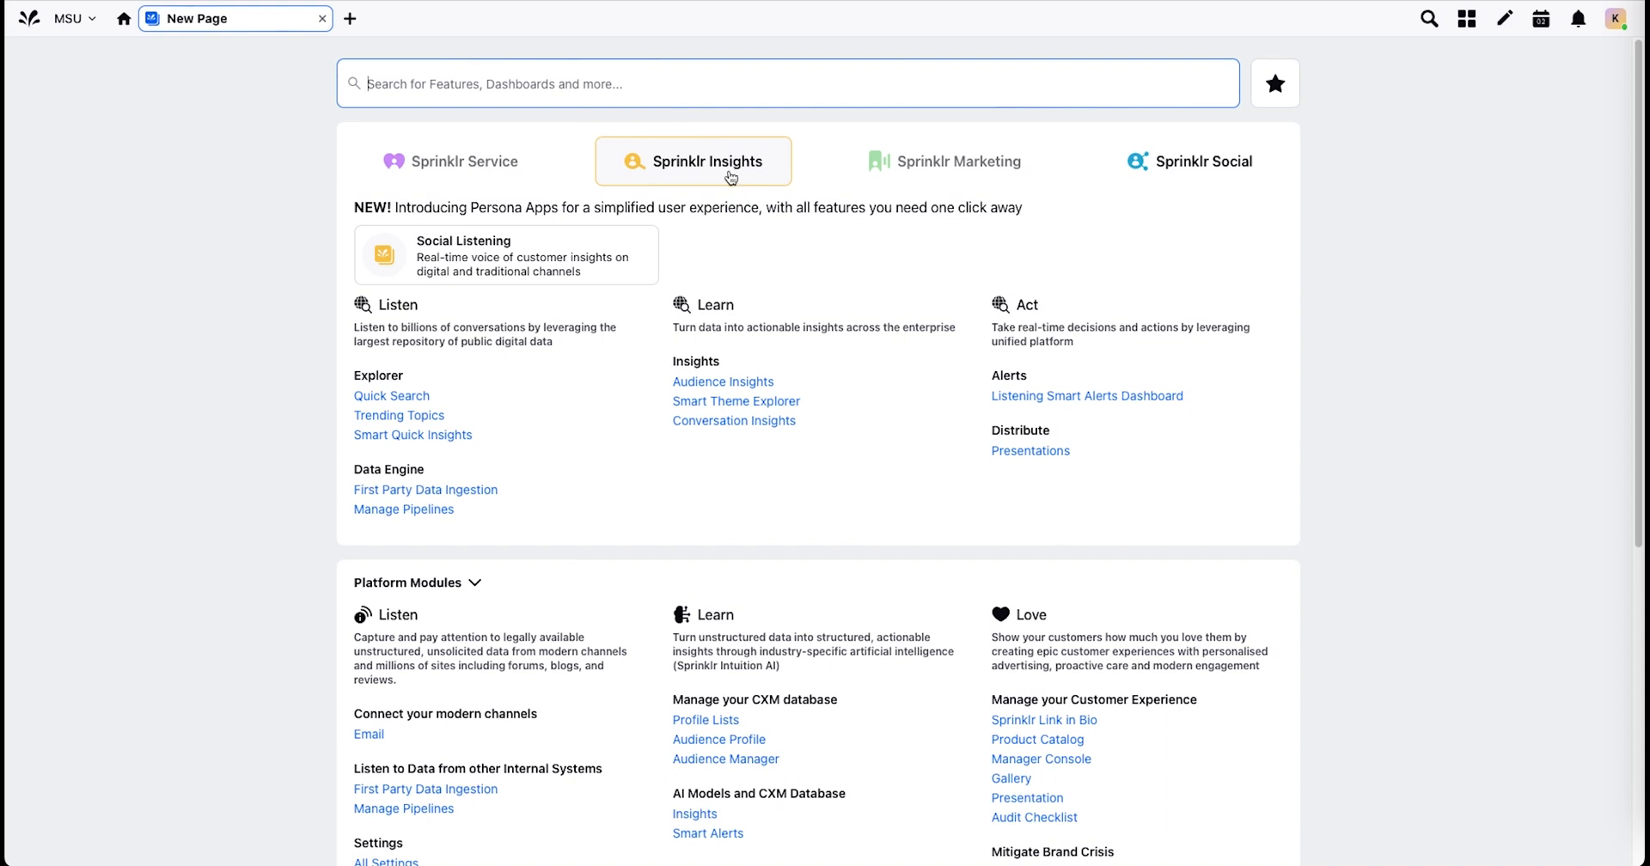
{"action": "mouse_move", "coordinate": [485, 342]}
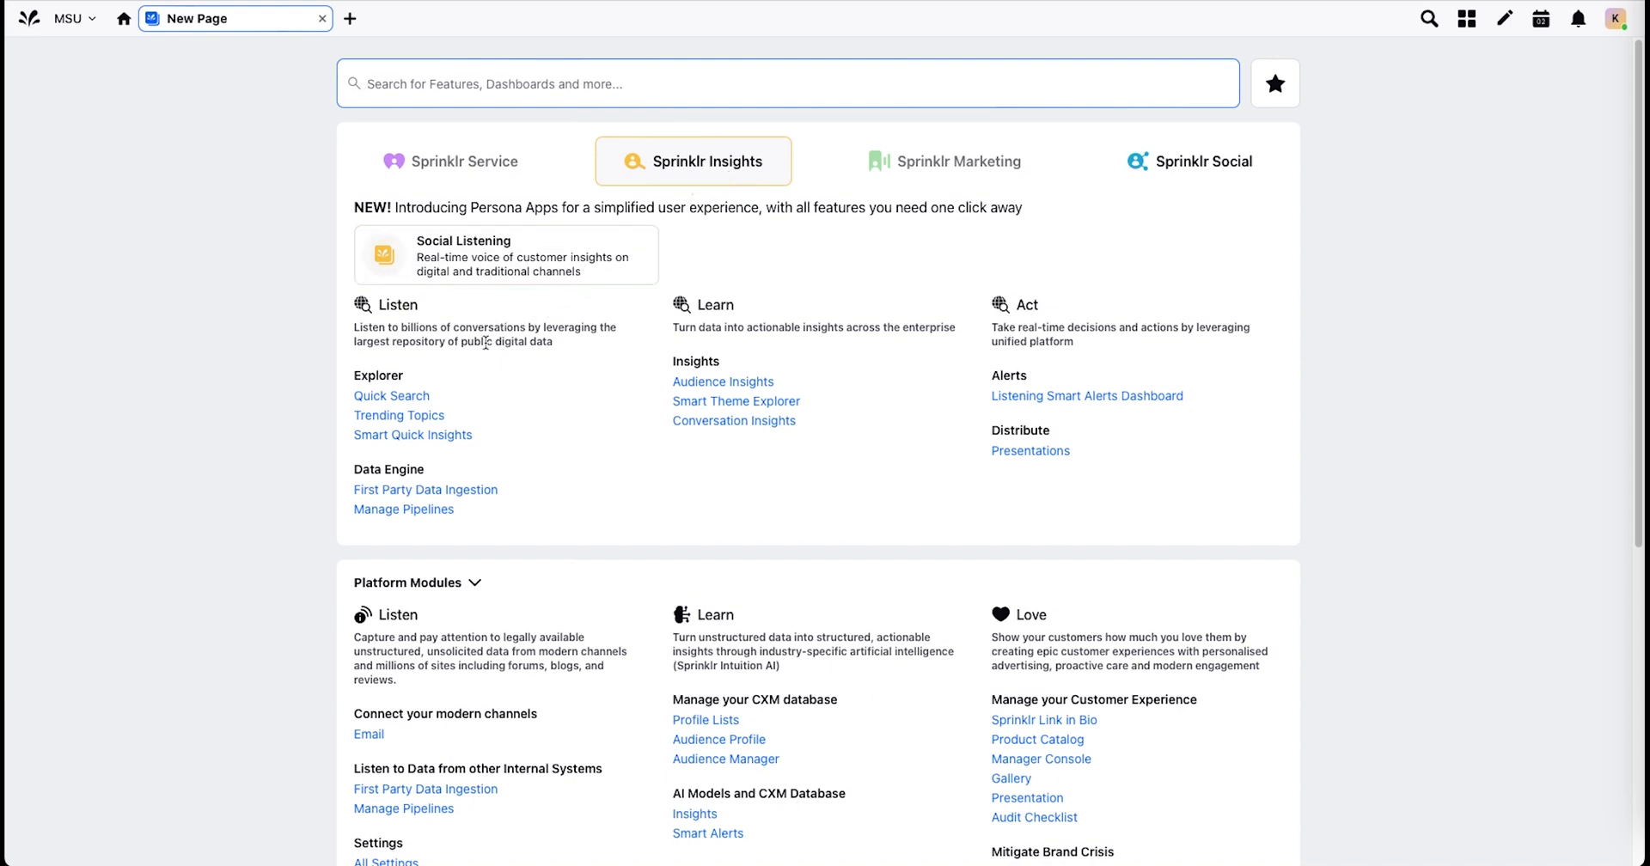
{"action": "mouse_move", "coordinate": [479, 442]}
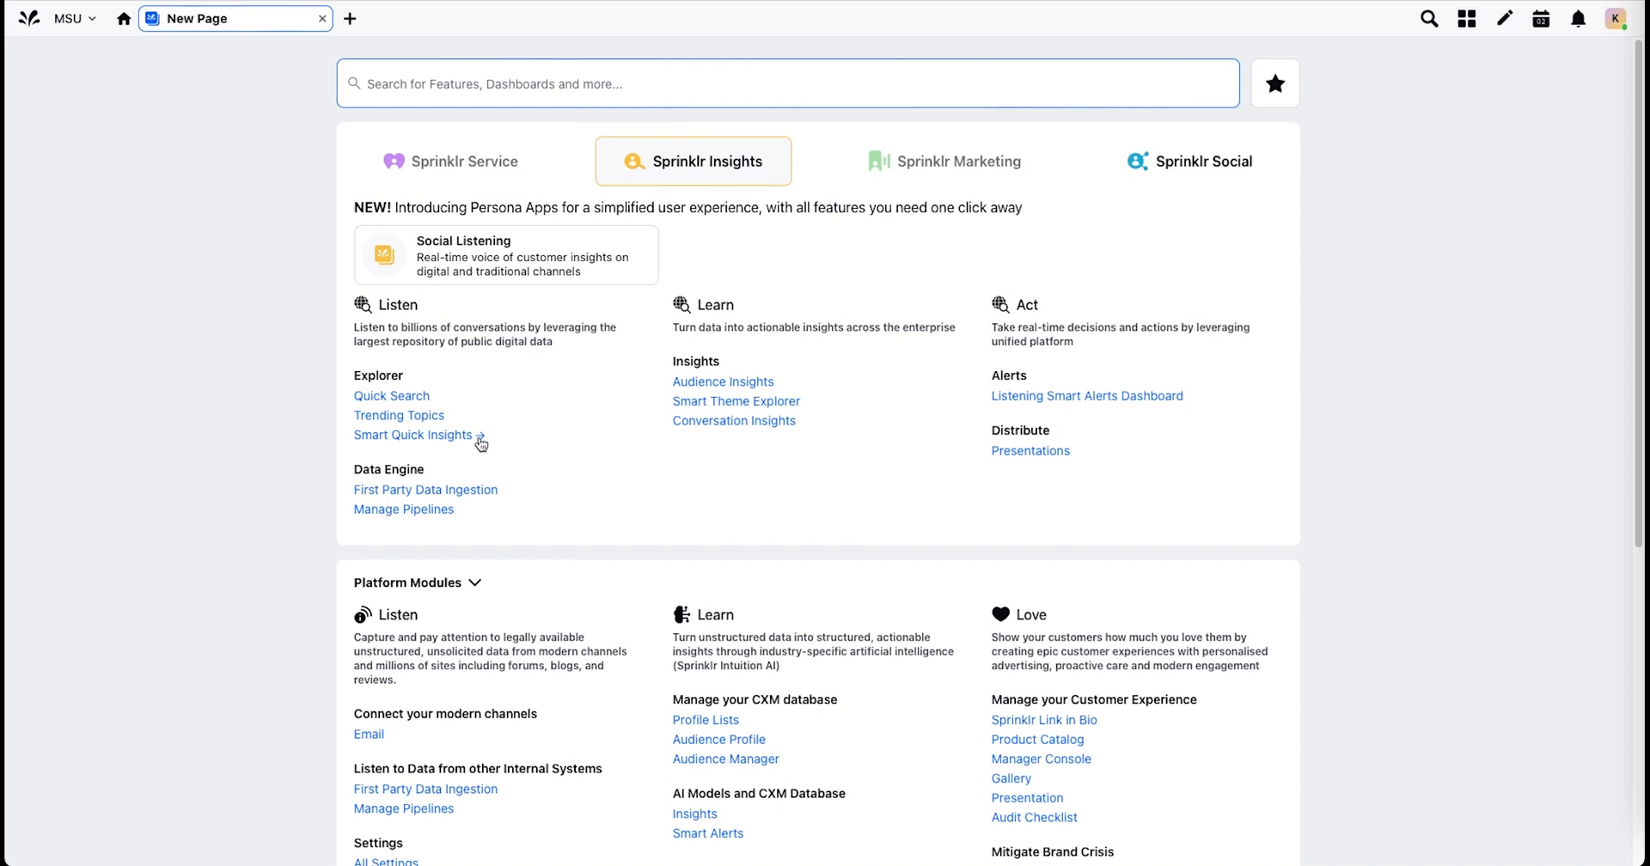
{"action": "mouse_move", "coordinate": [457, 442]}
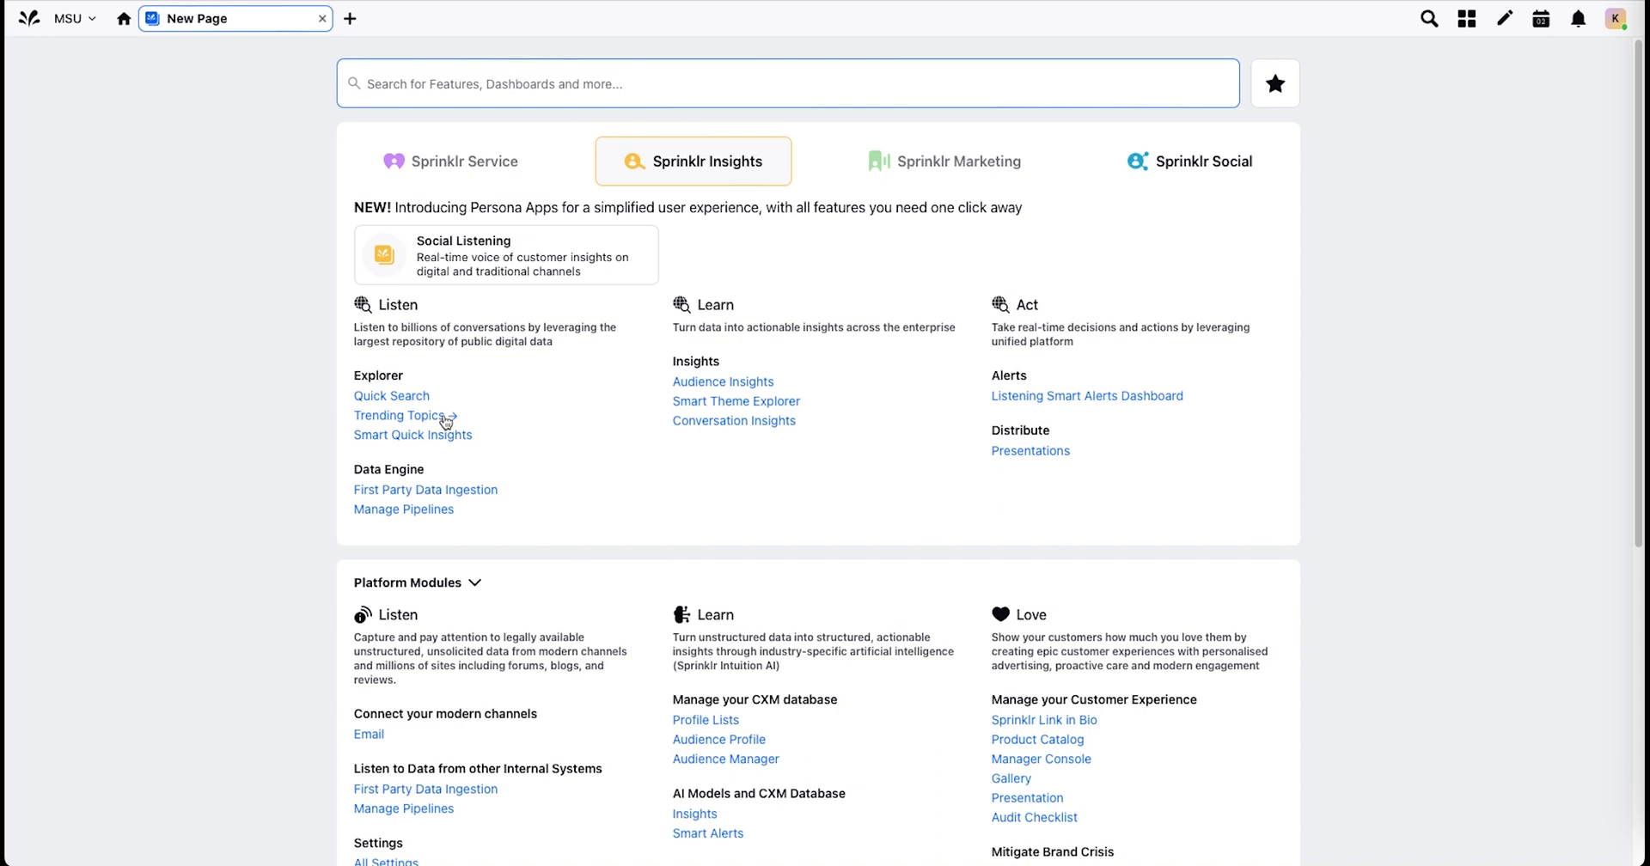
{"action": "mouse_move", "coordinate": [431, 397]}
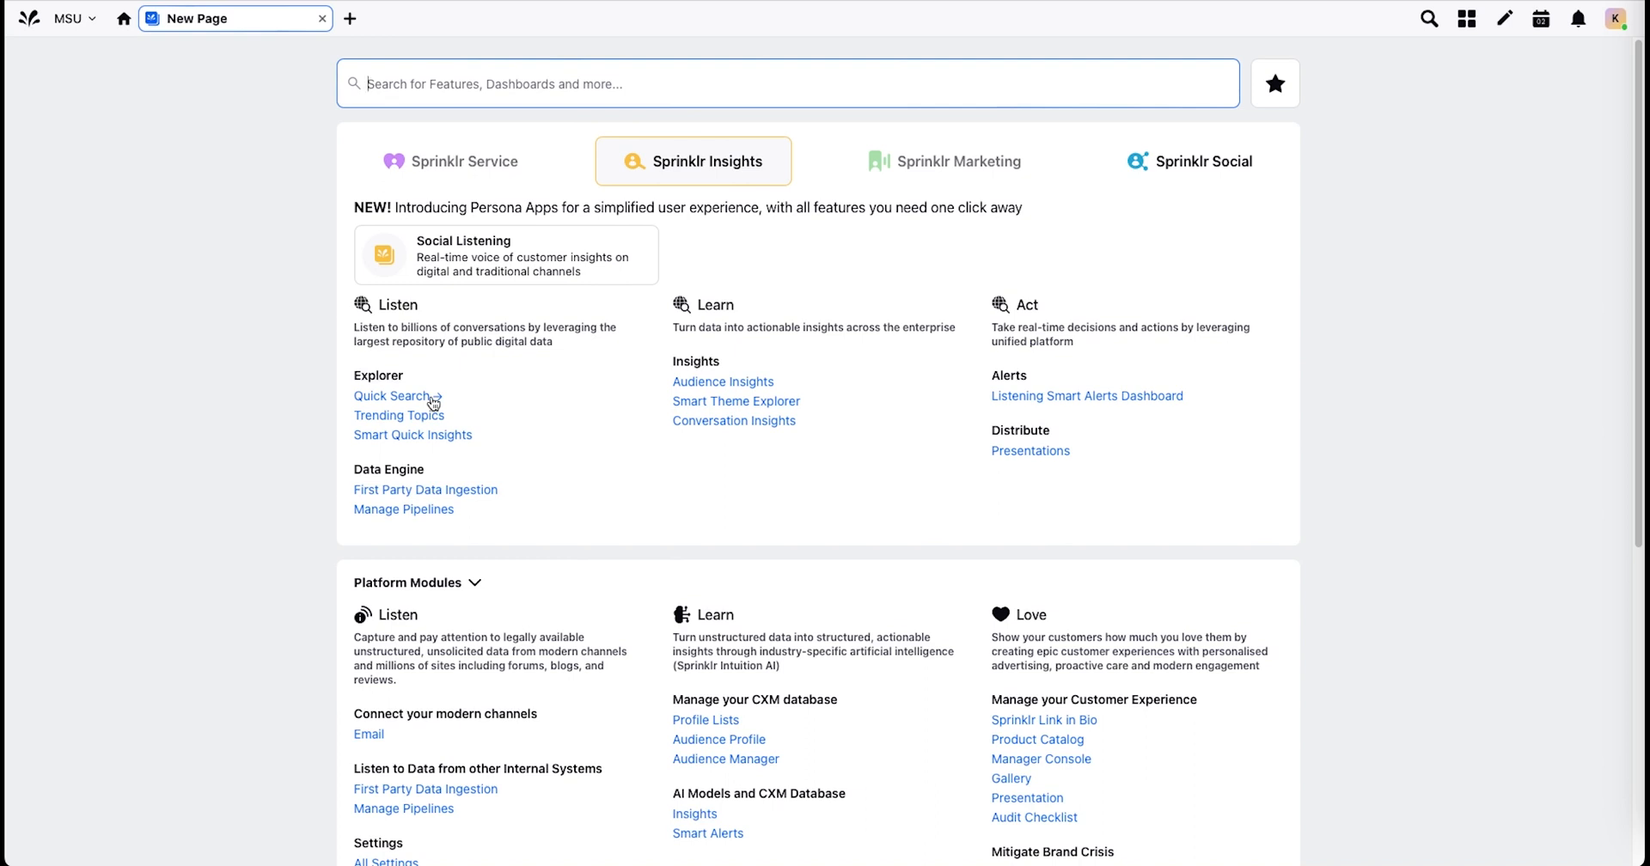
Step: In Quick Search, enter ("Michigan State University" OR "Michigan State" OR MSU) AND (commencement OR #SpartanGrad23)
{"action": "left_click", "coordinate": [390, 395]}
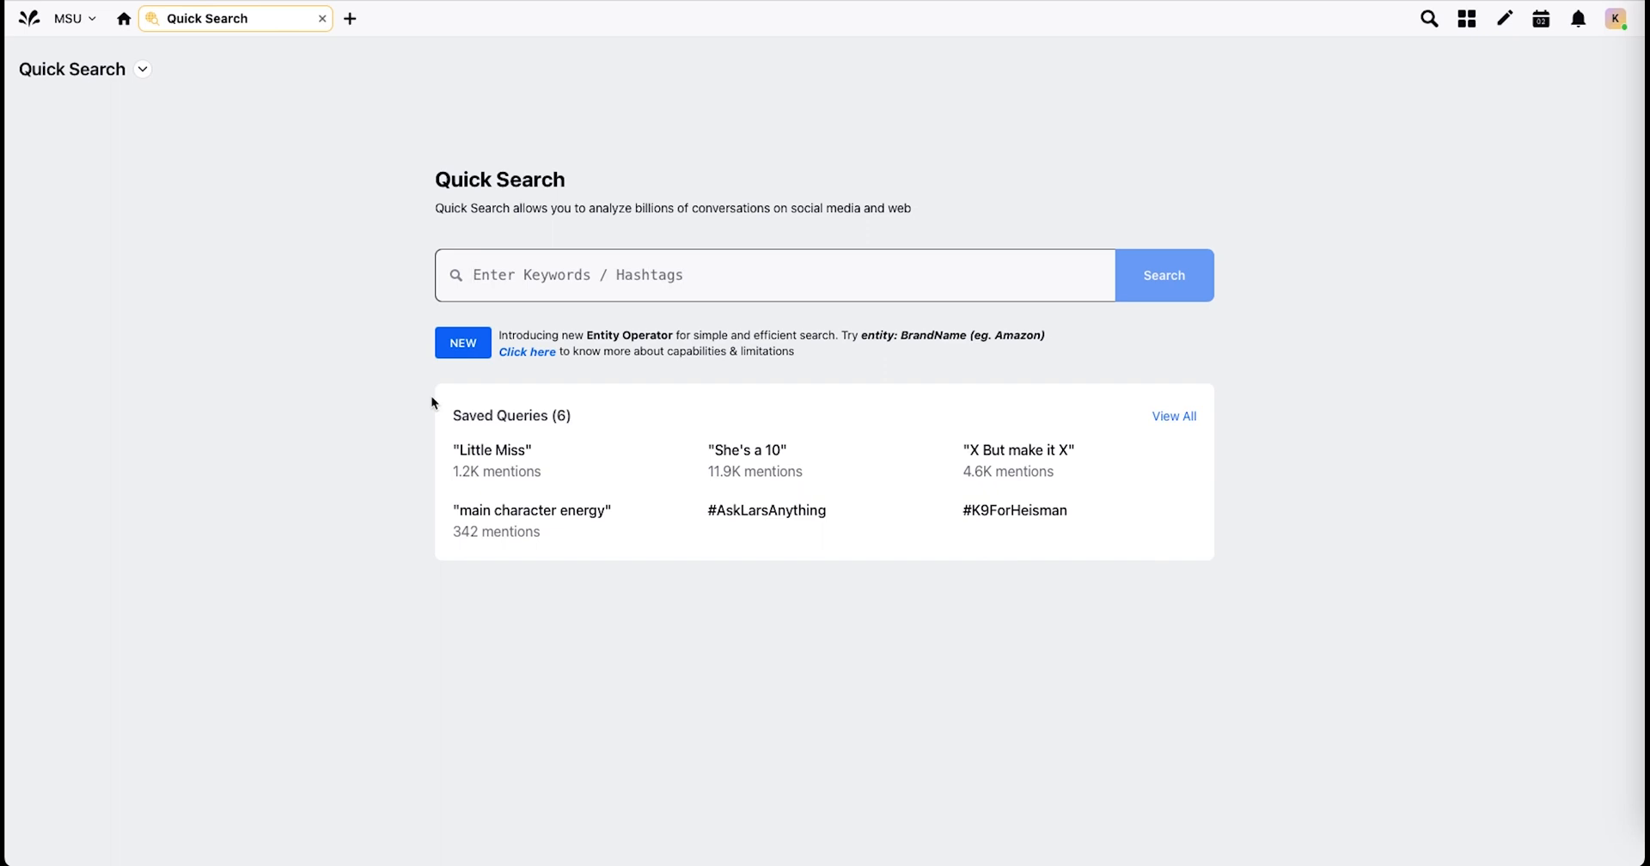
{"action": "mouse_move", "coordinate": [601, 372]}
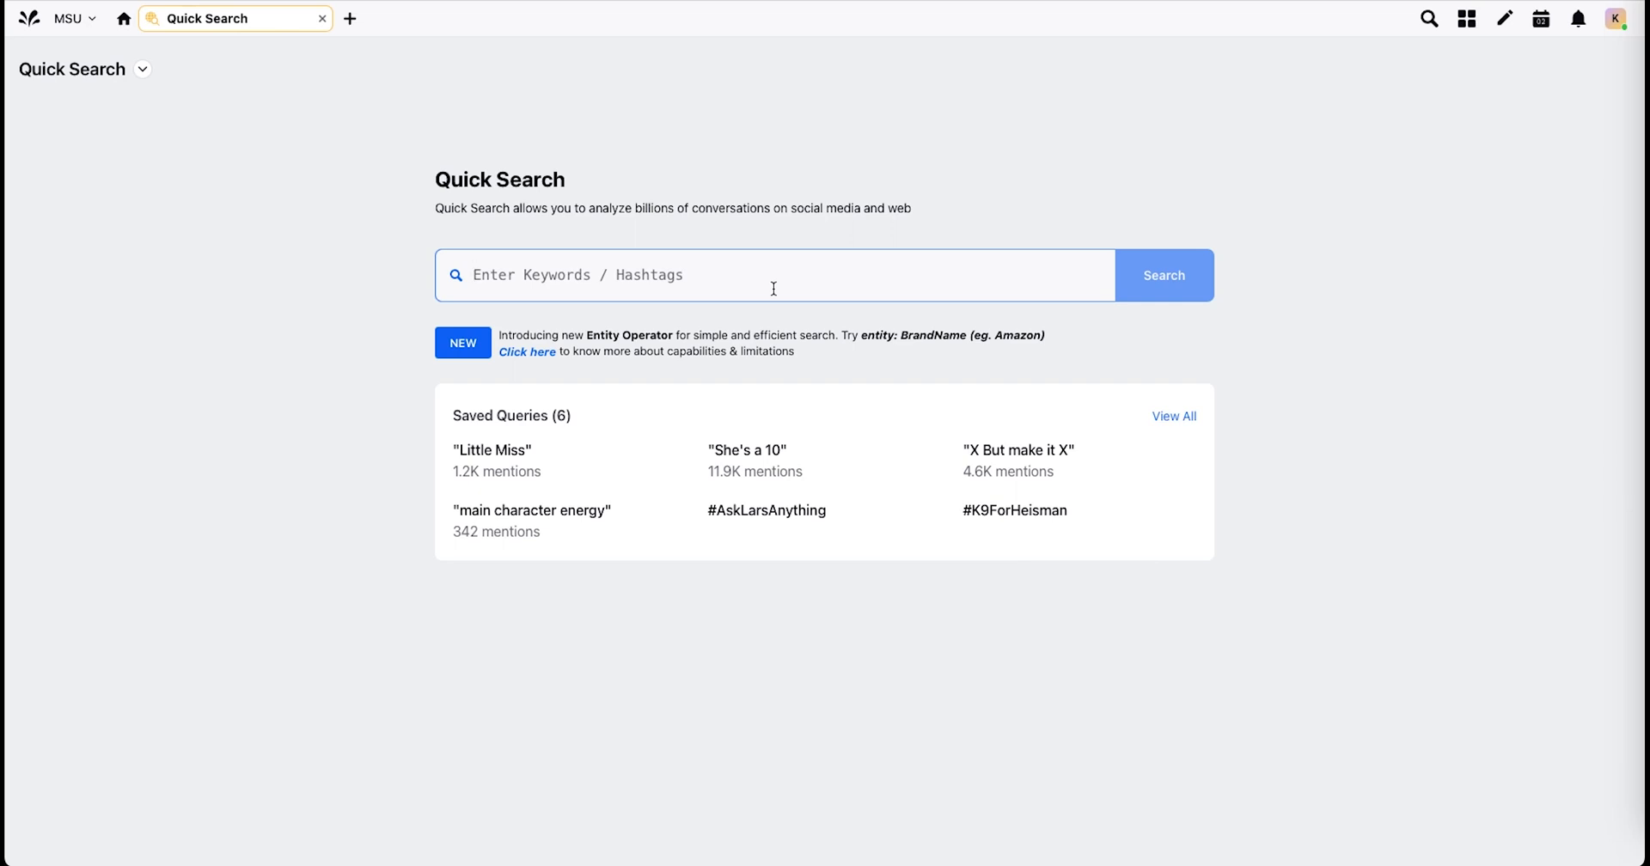
{"action": "left_click", "coordinate": [775, 275]}
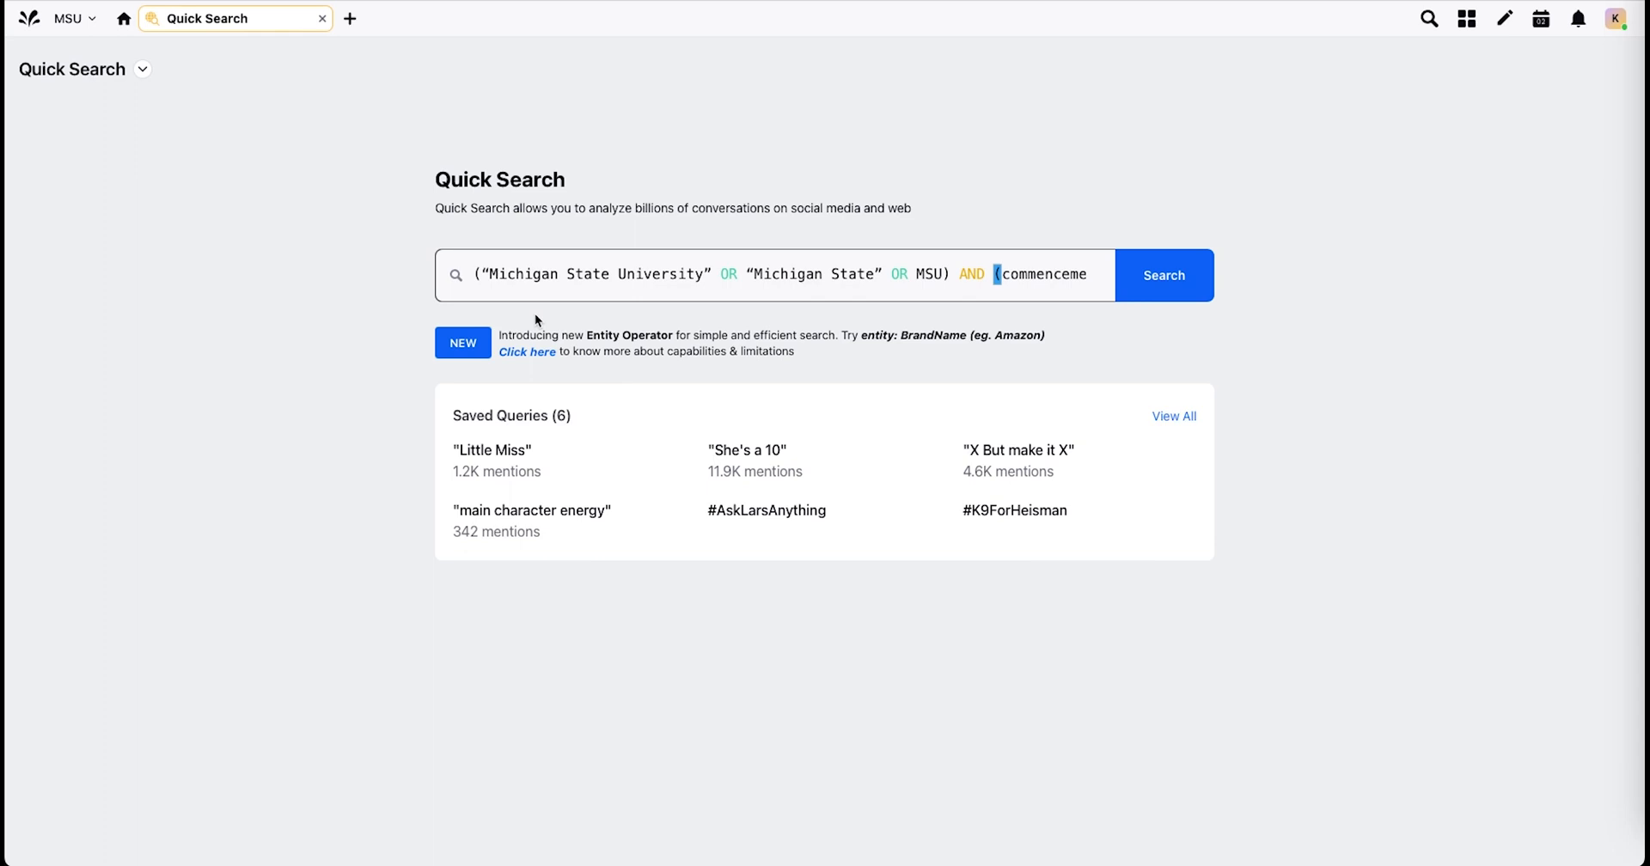
{"action": "left_click", "coordinate": [707, 275]}
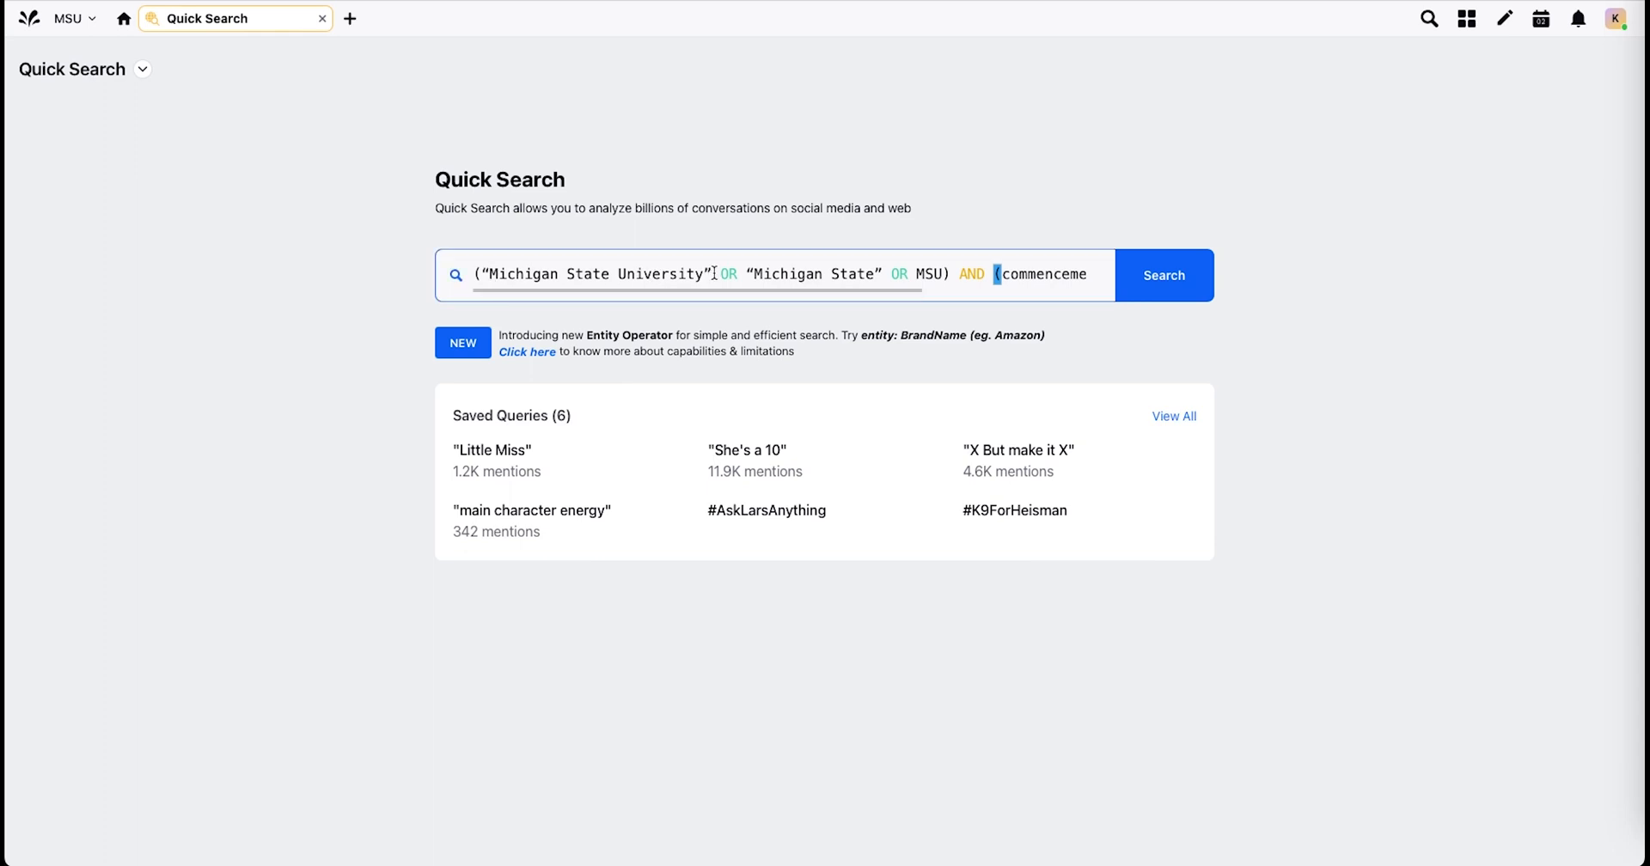
{"action": "mouse_move", "coordinate": [694, 301]}
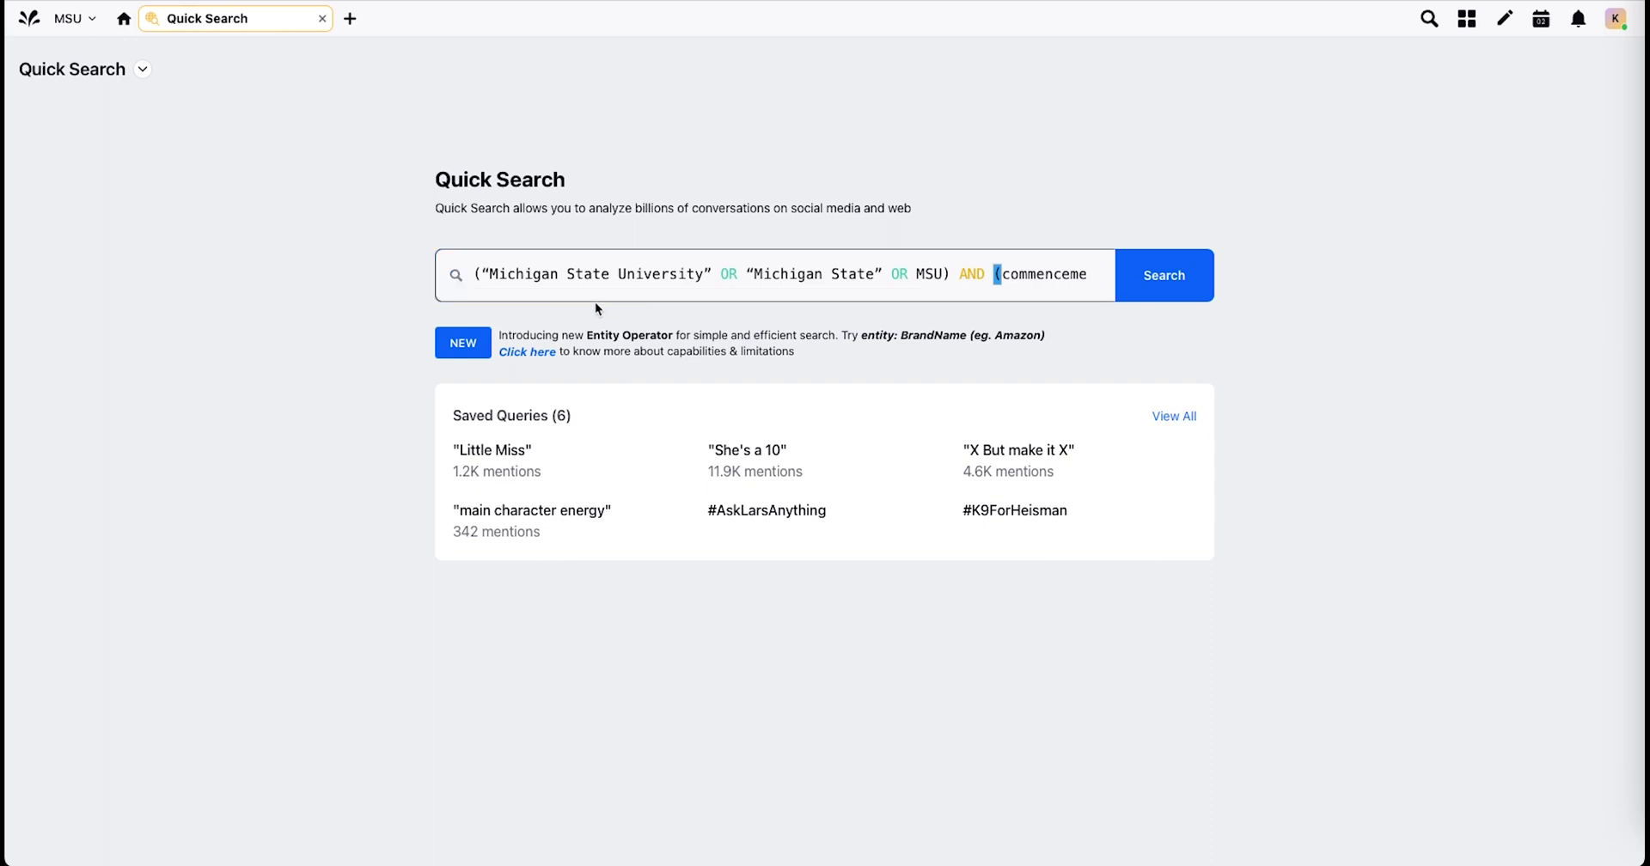
{"action": "left_click", "coordinate": [564, 275]}
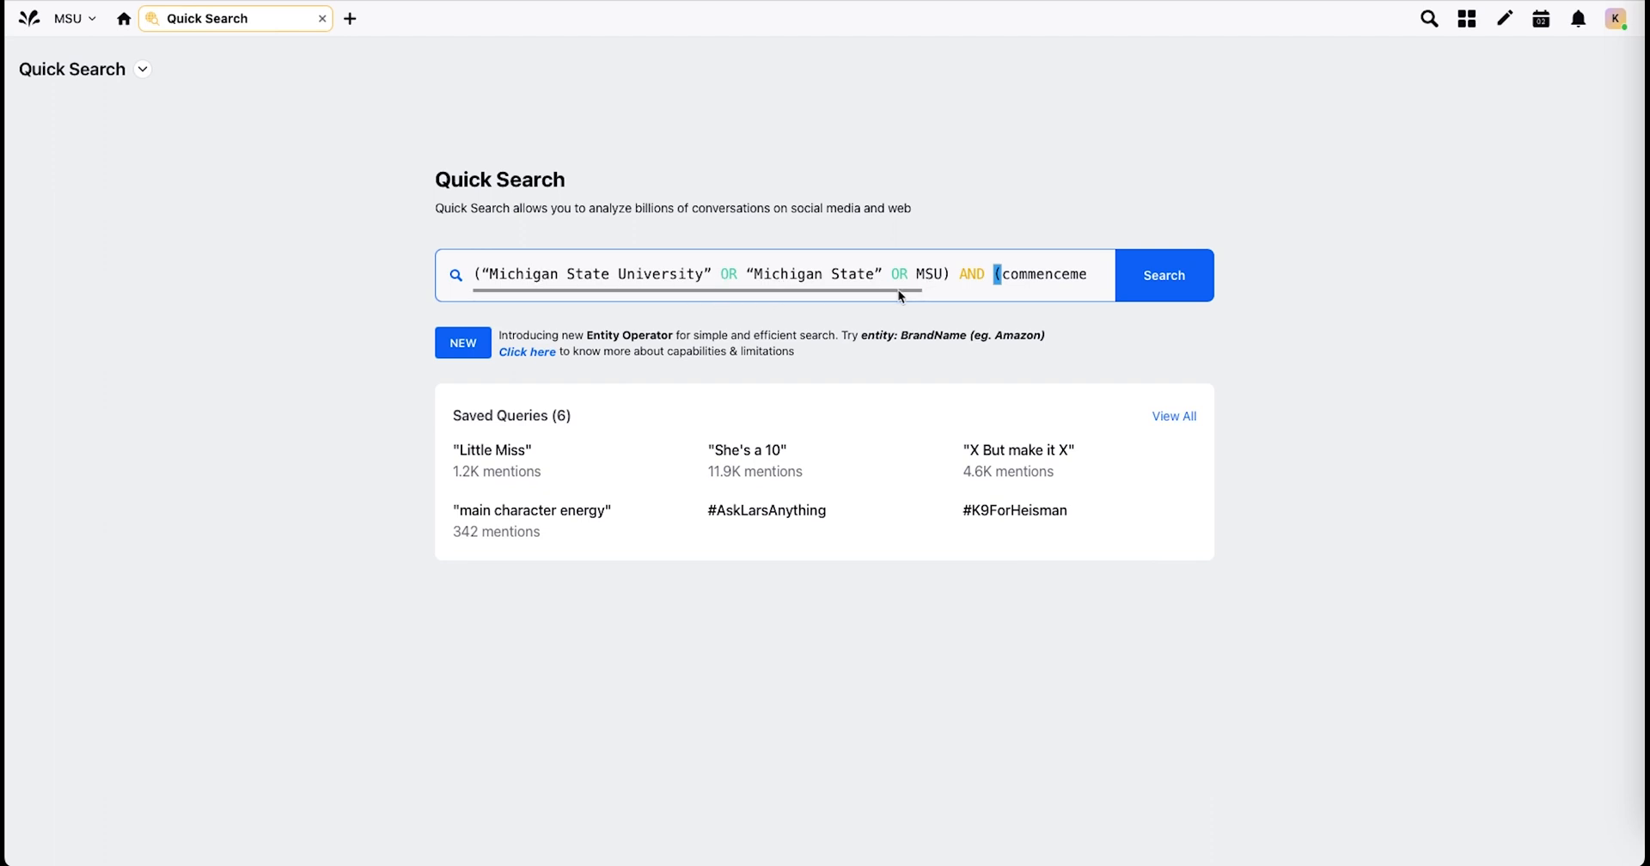
{"action": "type", "text": "OR #SpartanGrad23)"}
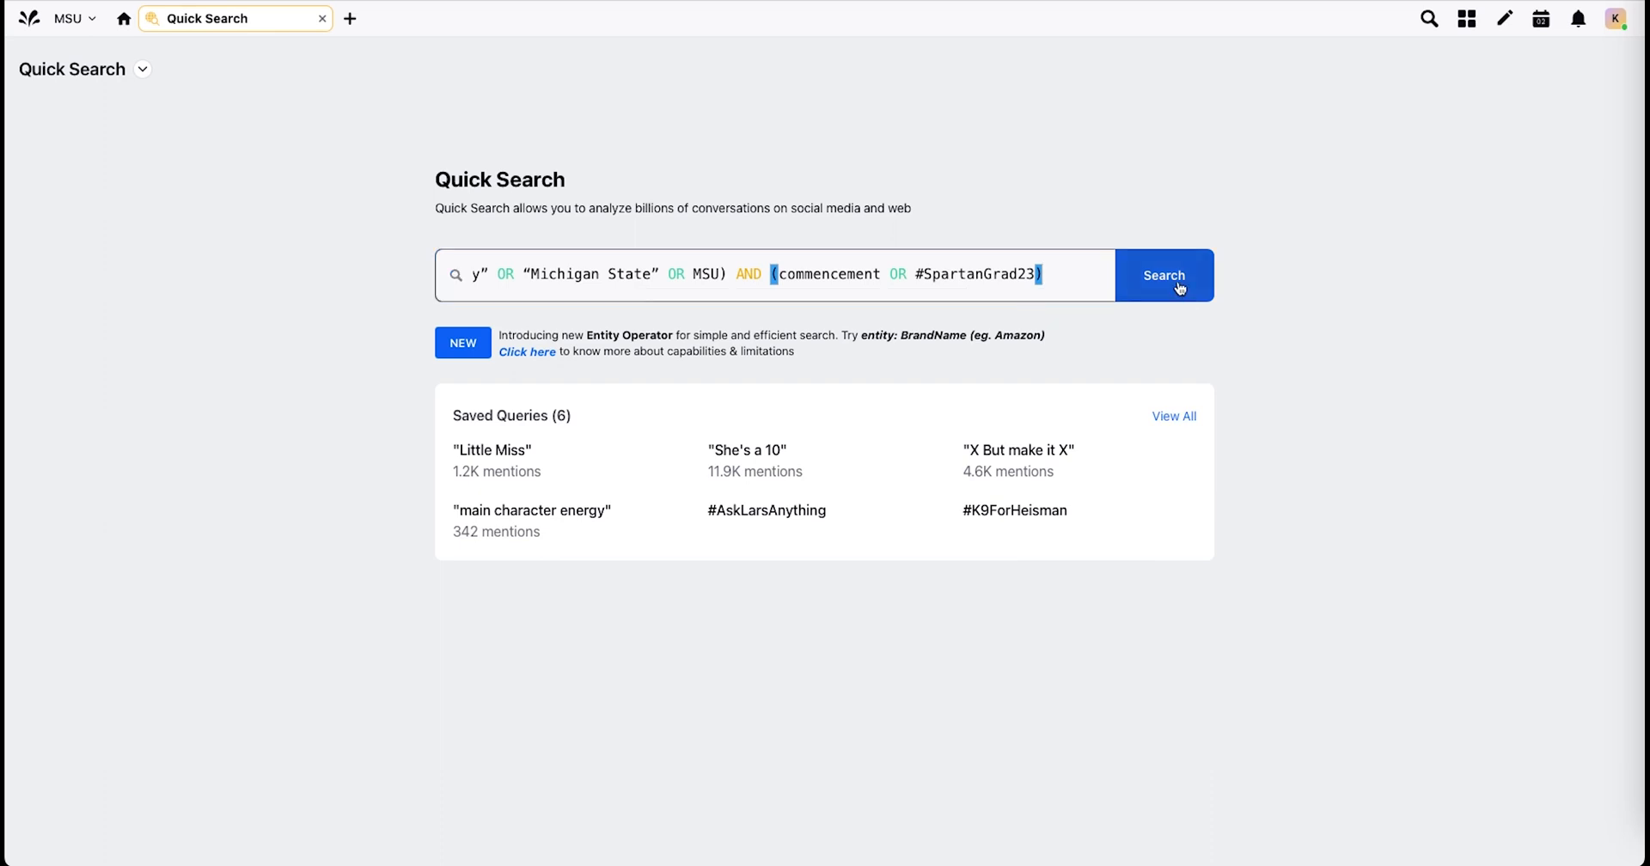
Step: Run the query for Last 7 Days results: 143 mentions, 130.05K reach, 81% positive sentiment
{"action": "left_click", "coordinate": [1164, 275]}
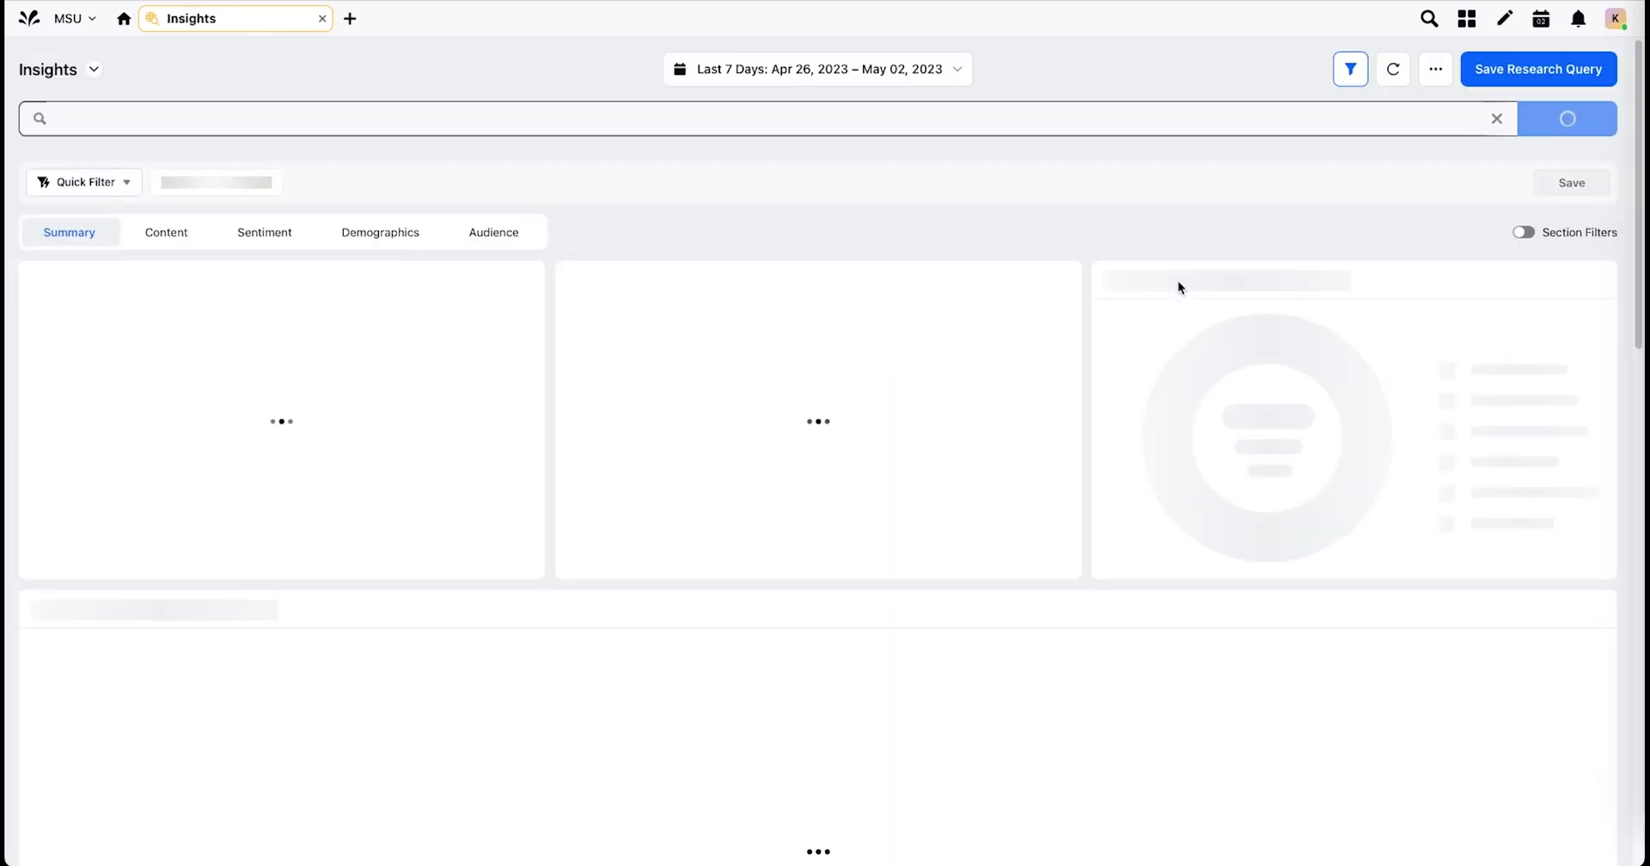
{"action": "type", "text": "(\"Michigan State University\" OR \"Michigan State\" OR MSU) AND (commencement OR #SpartanGrad23)"}
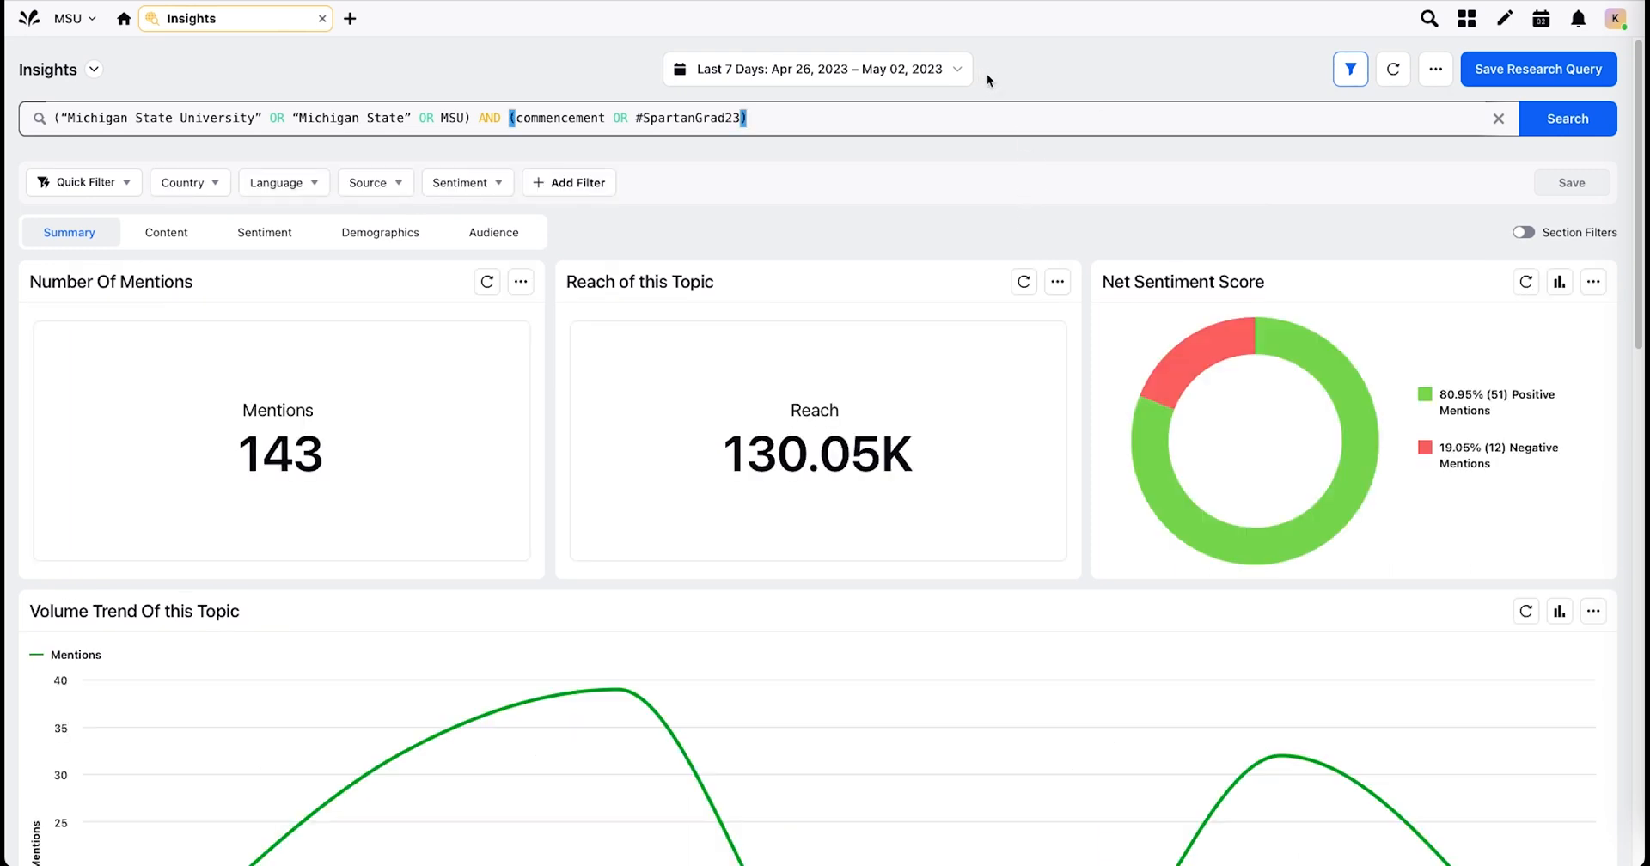
{"action": "left_click", "coordinate": [818, 69]}
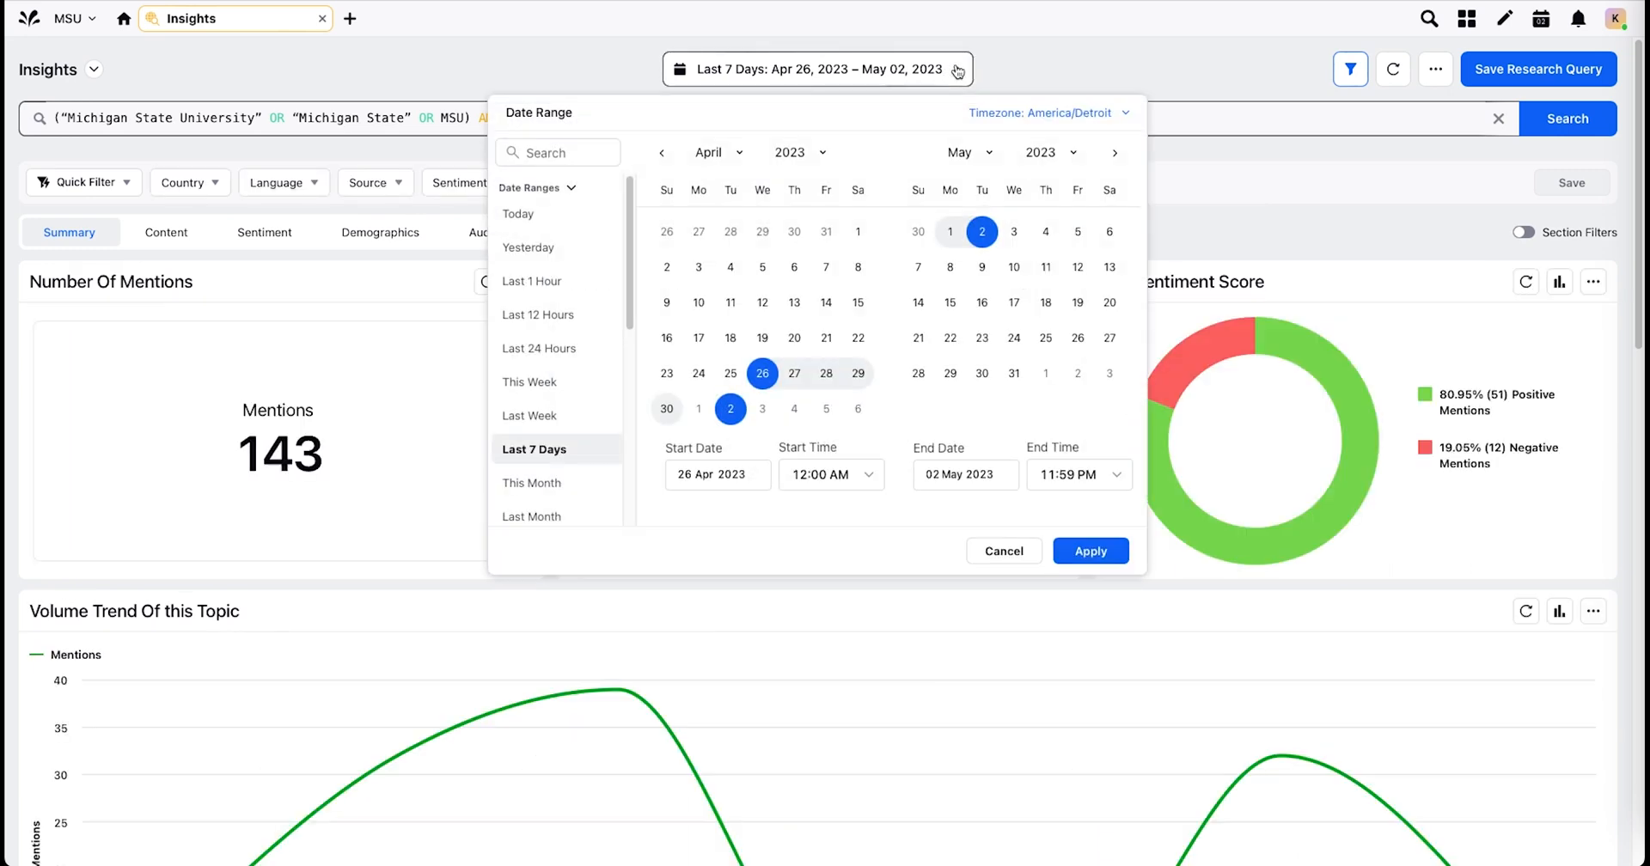
{"action": "left_click", "coordinate": [1090, 550]}
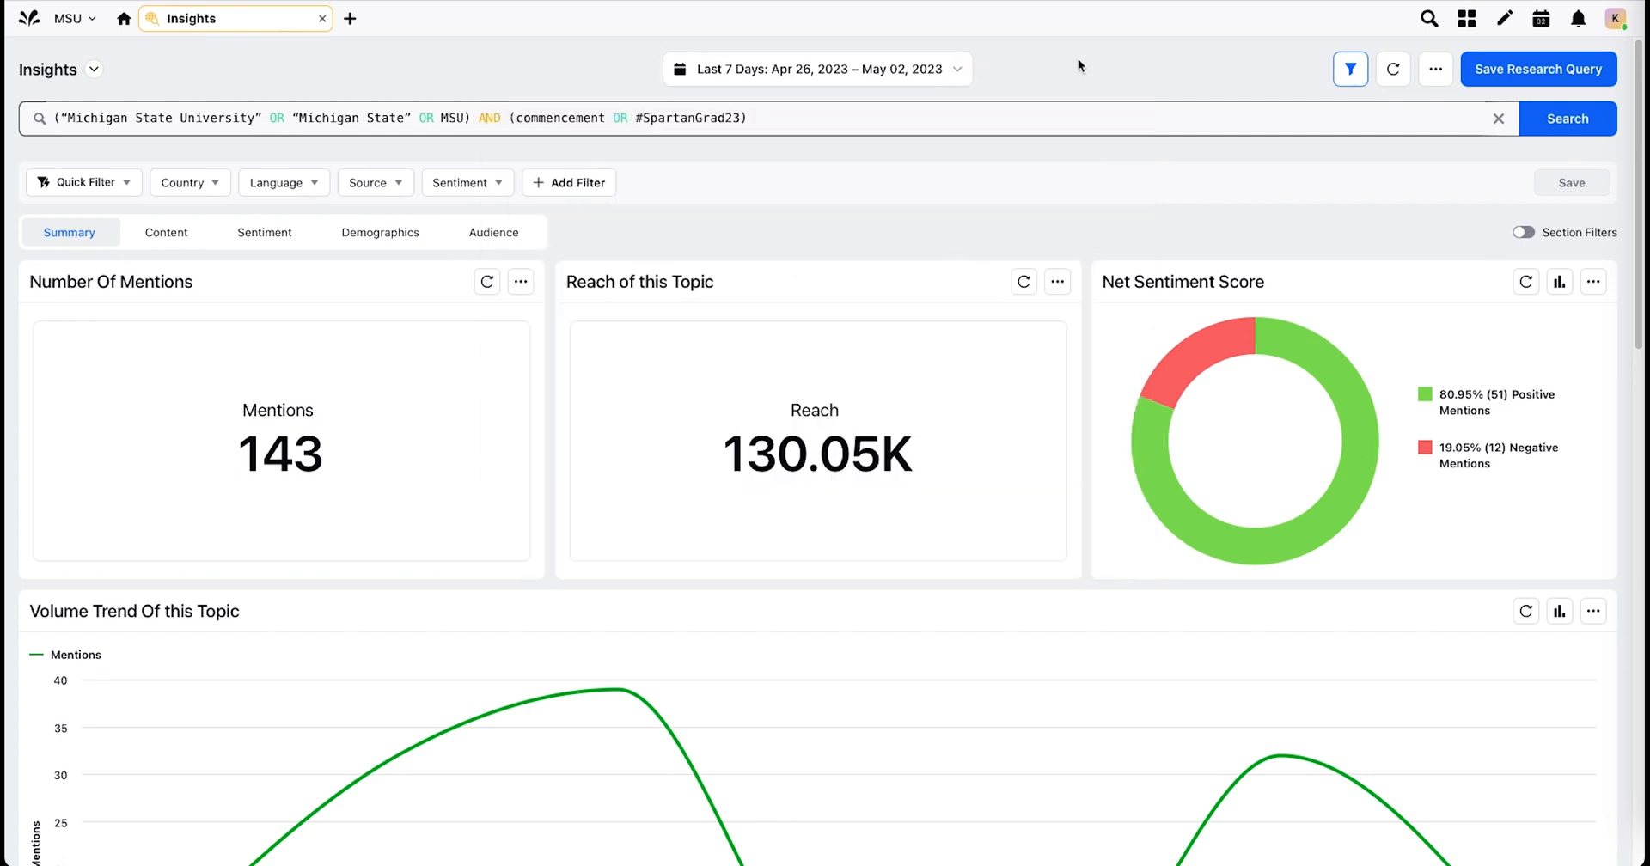
{"action": "mouse_move", "coordinate": [1523, 232]}
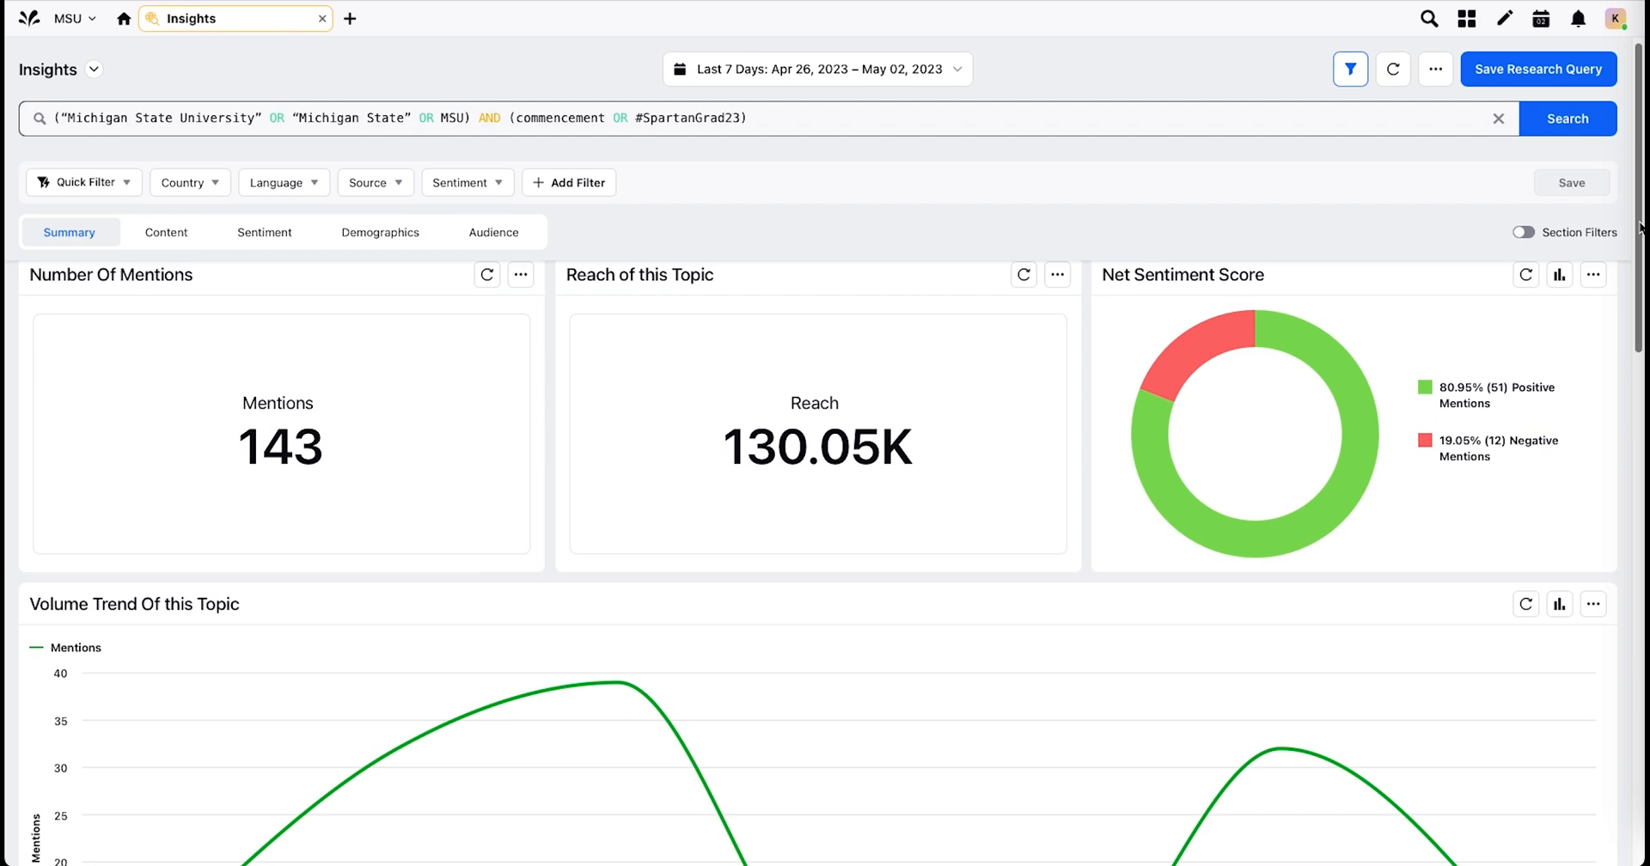
Step: Scroll the Insights page to the volume trend, discussion themes and content type donut chart
{"action": "scroll", "scroll_direction": "down", "scroll_amount": 3}
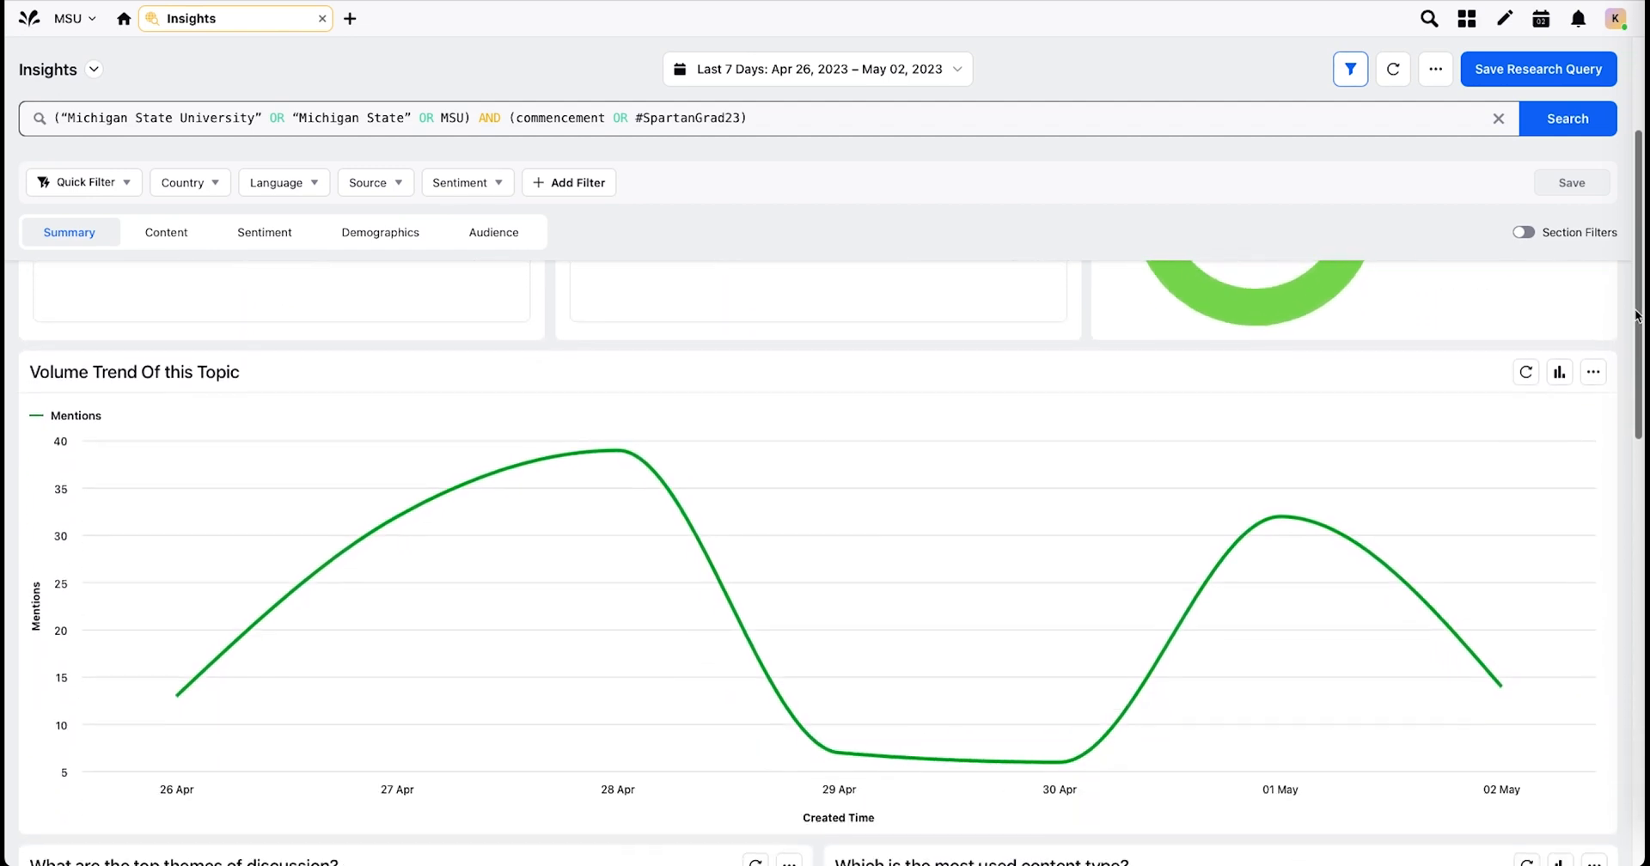
{"action": "scroll", "scroll_direction": "down", "scroll_amount": 3}
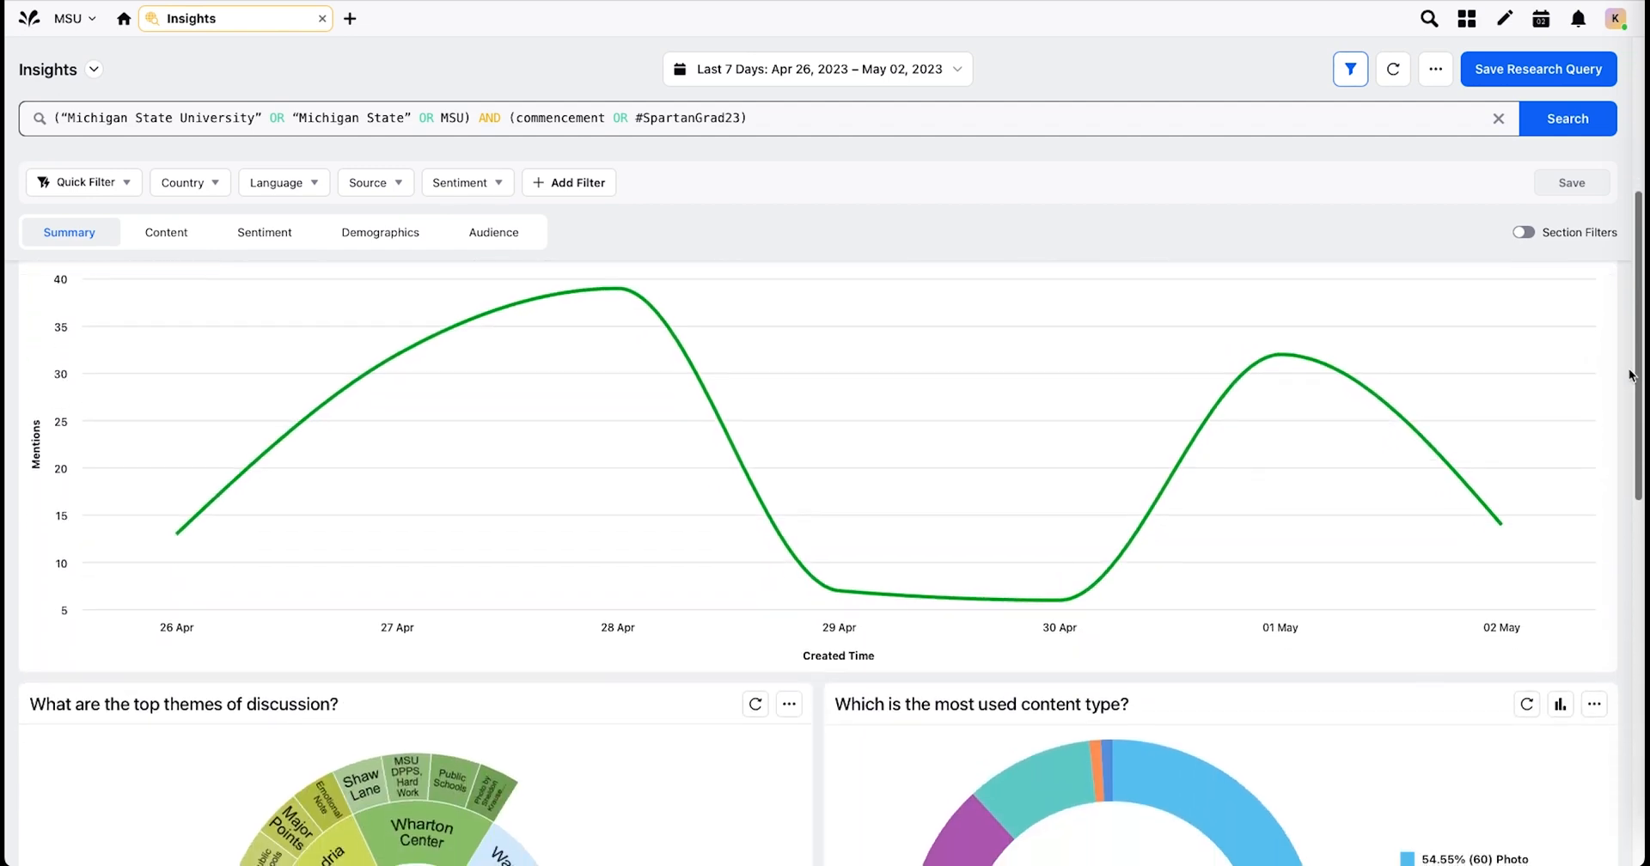
{"action": "scroll", "scroll_direction": "down", "scroll_amount": 3}
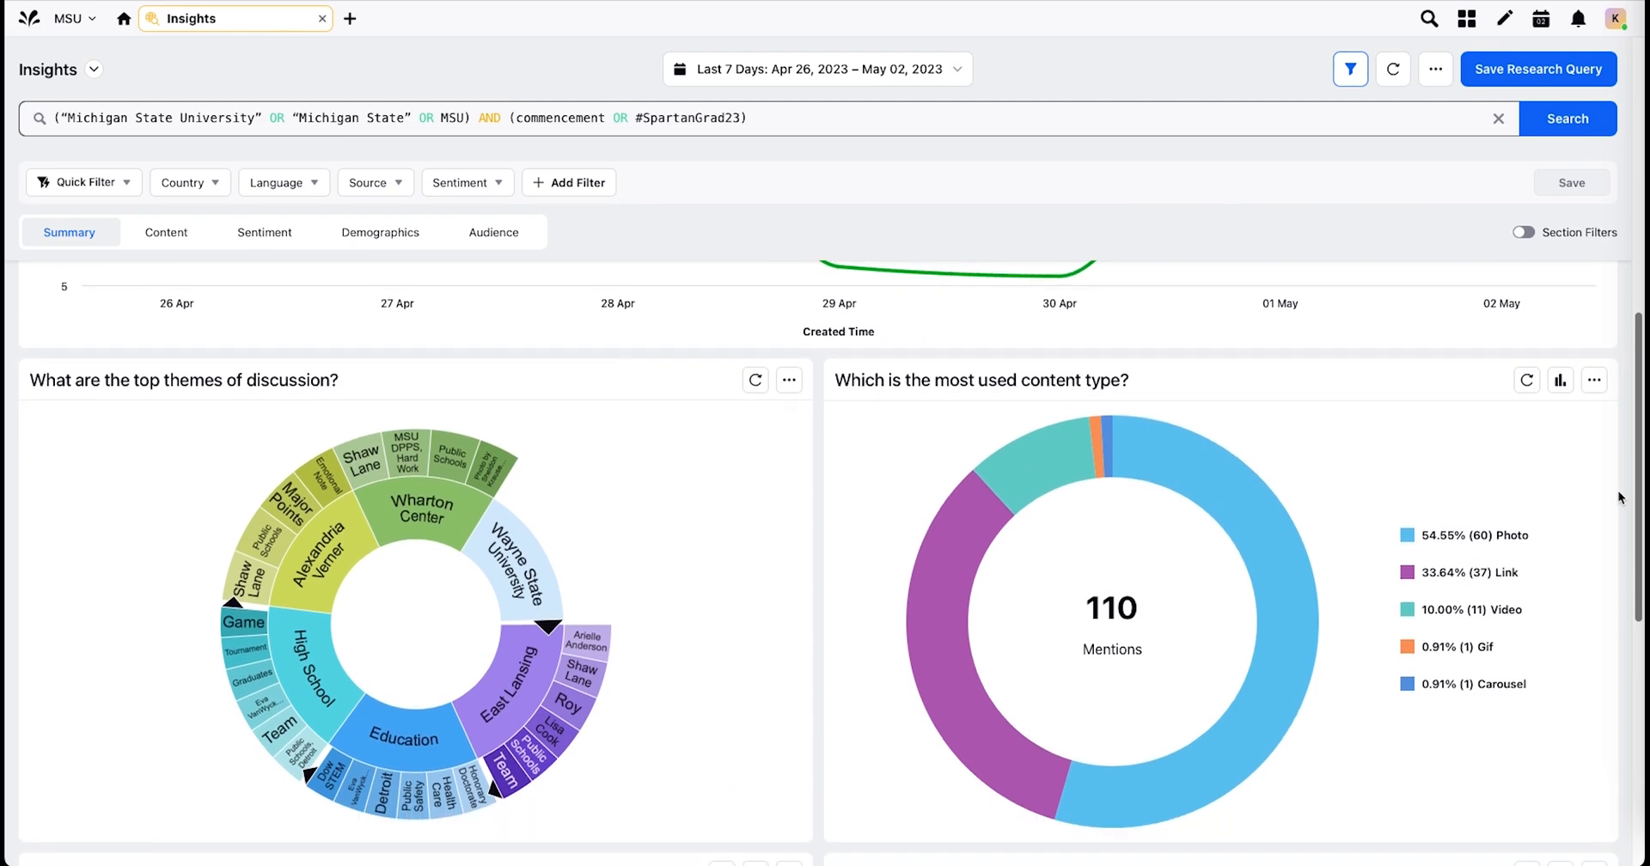
{"action": "scroll", "scroll_direction": "down", "scroll_amount": 3}
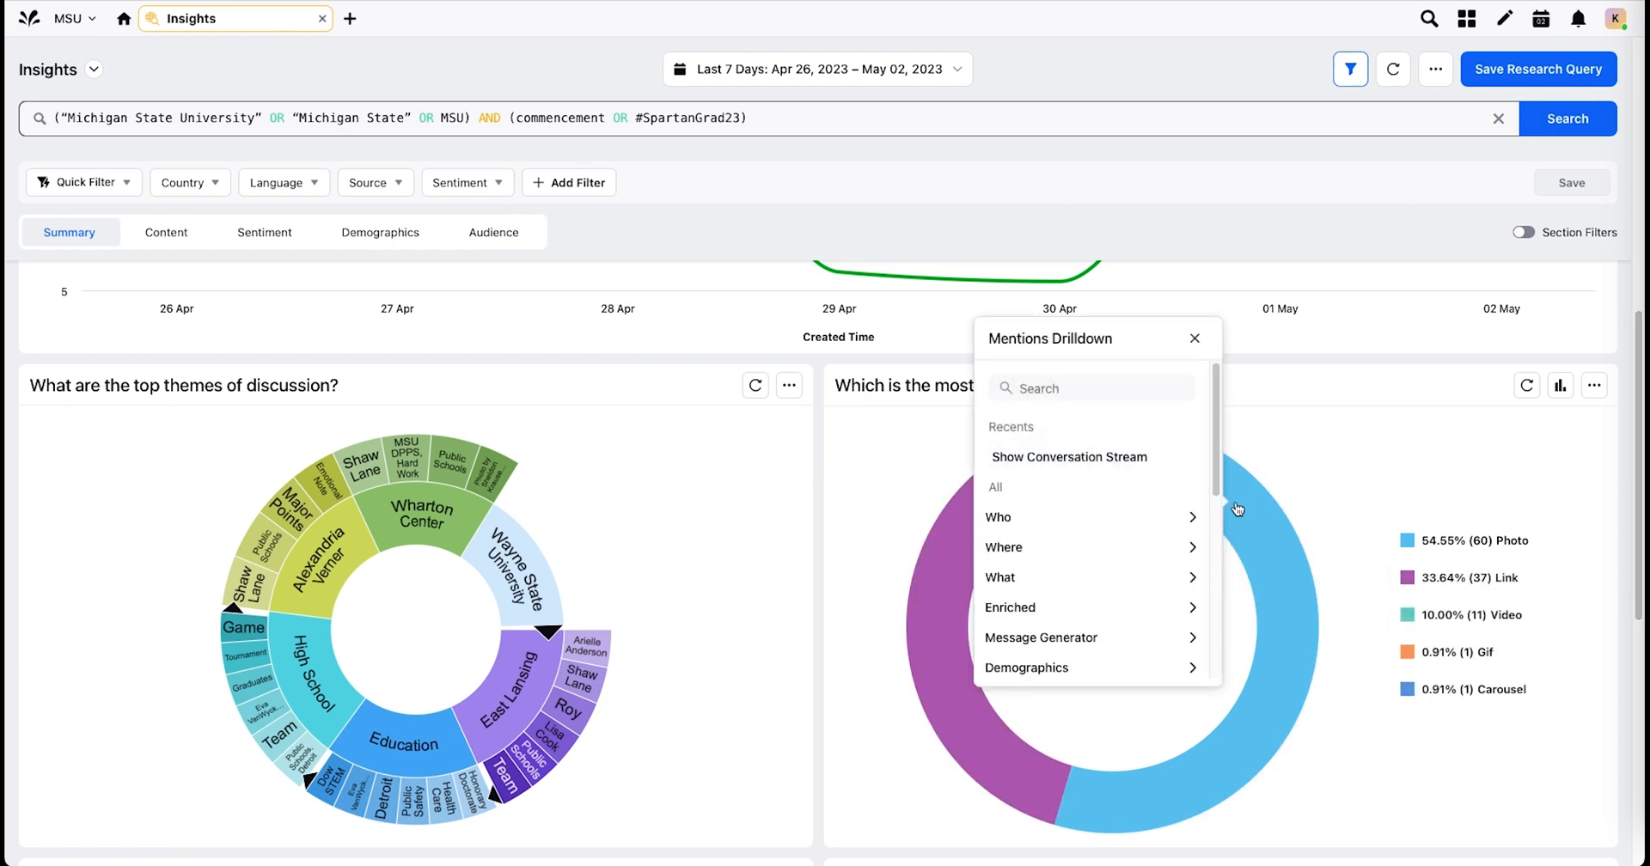
{"action": "mouse_move", "coordinate": [1126, 535]}
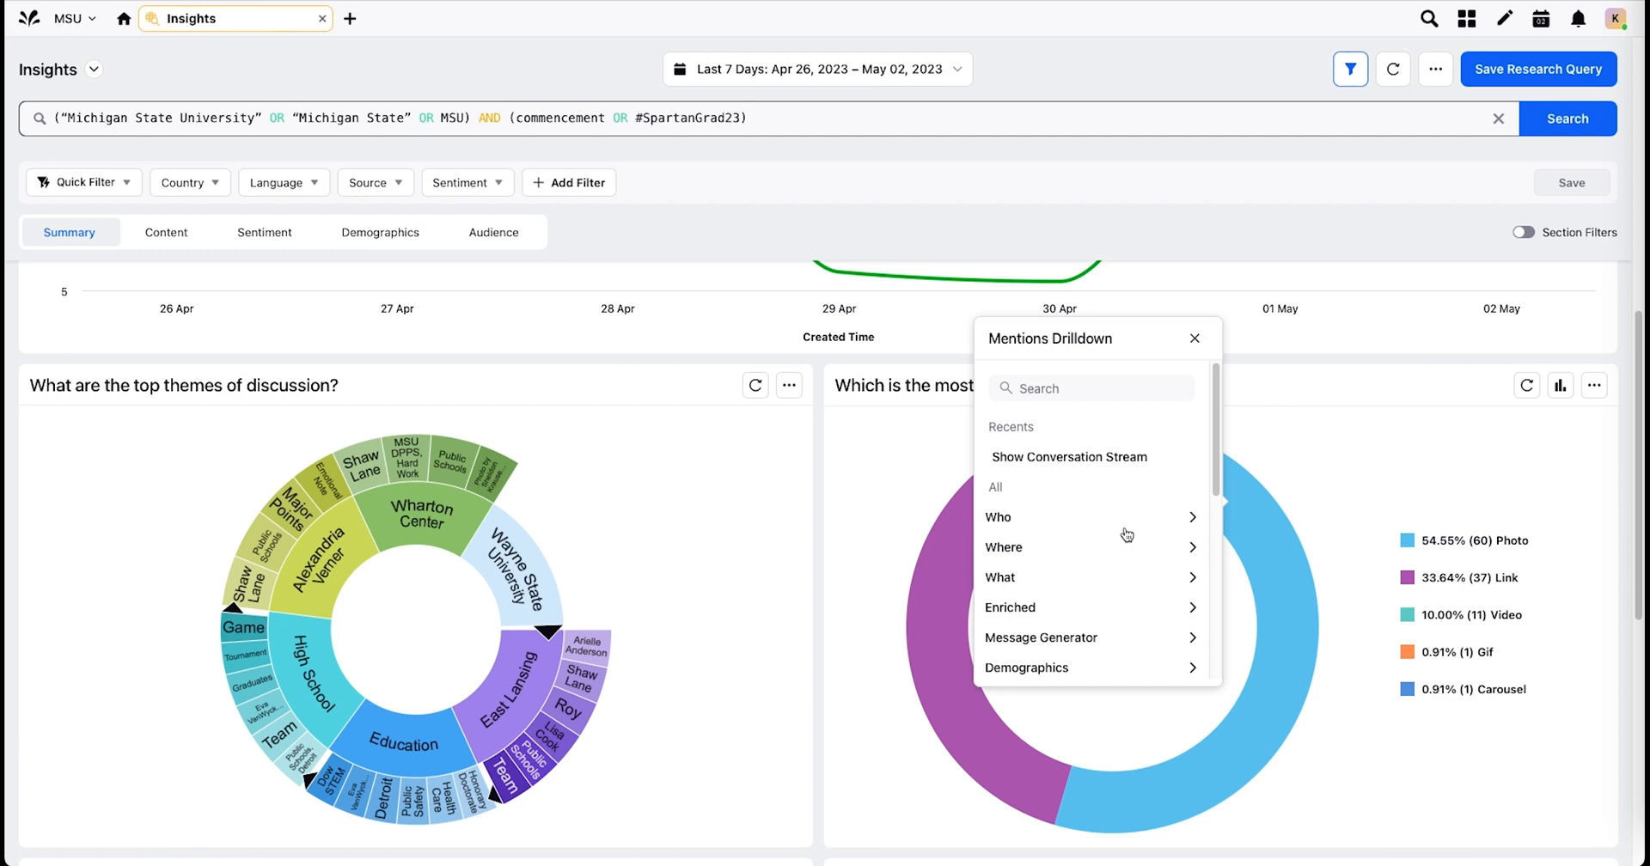
Step: Browse the Mentions Drilldown Who and What options (word clouds, topic clusters) without choosing one
{"action": "scroll", "scroll_direction": "down", "scroll_amount": 3}
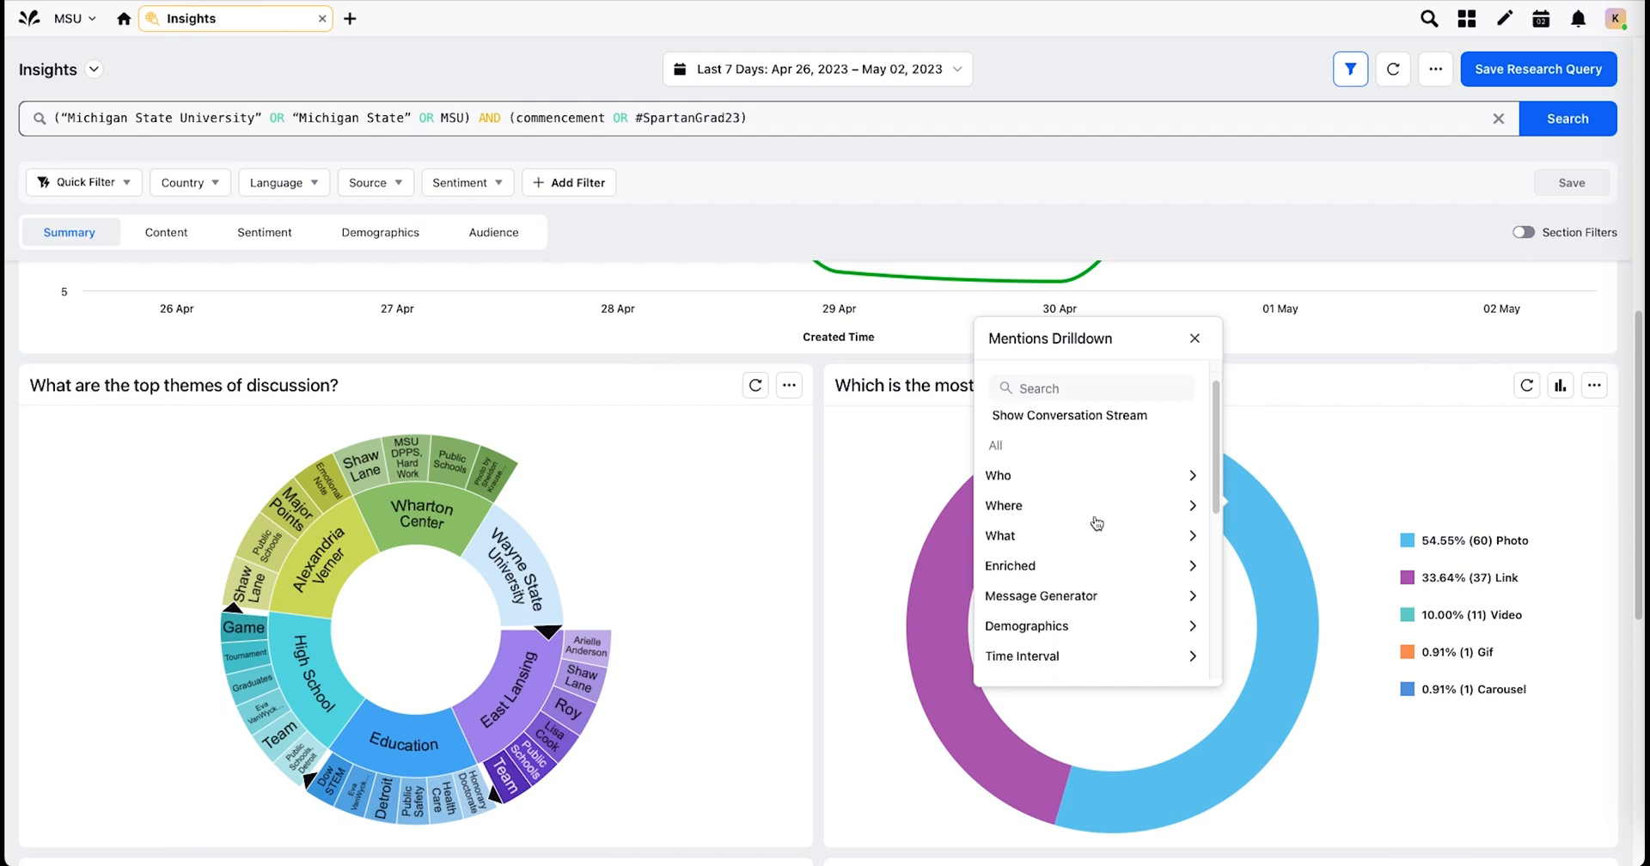
{"action": "left_click", "coordinate": [997, 476]}
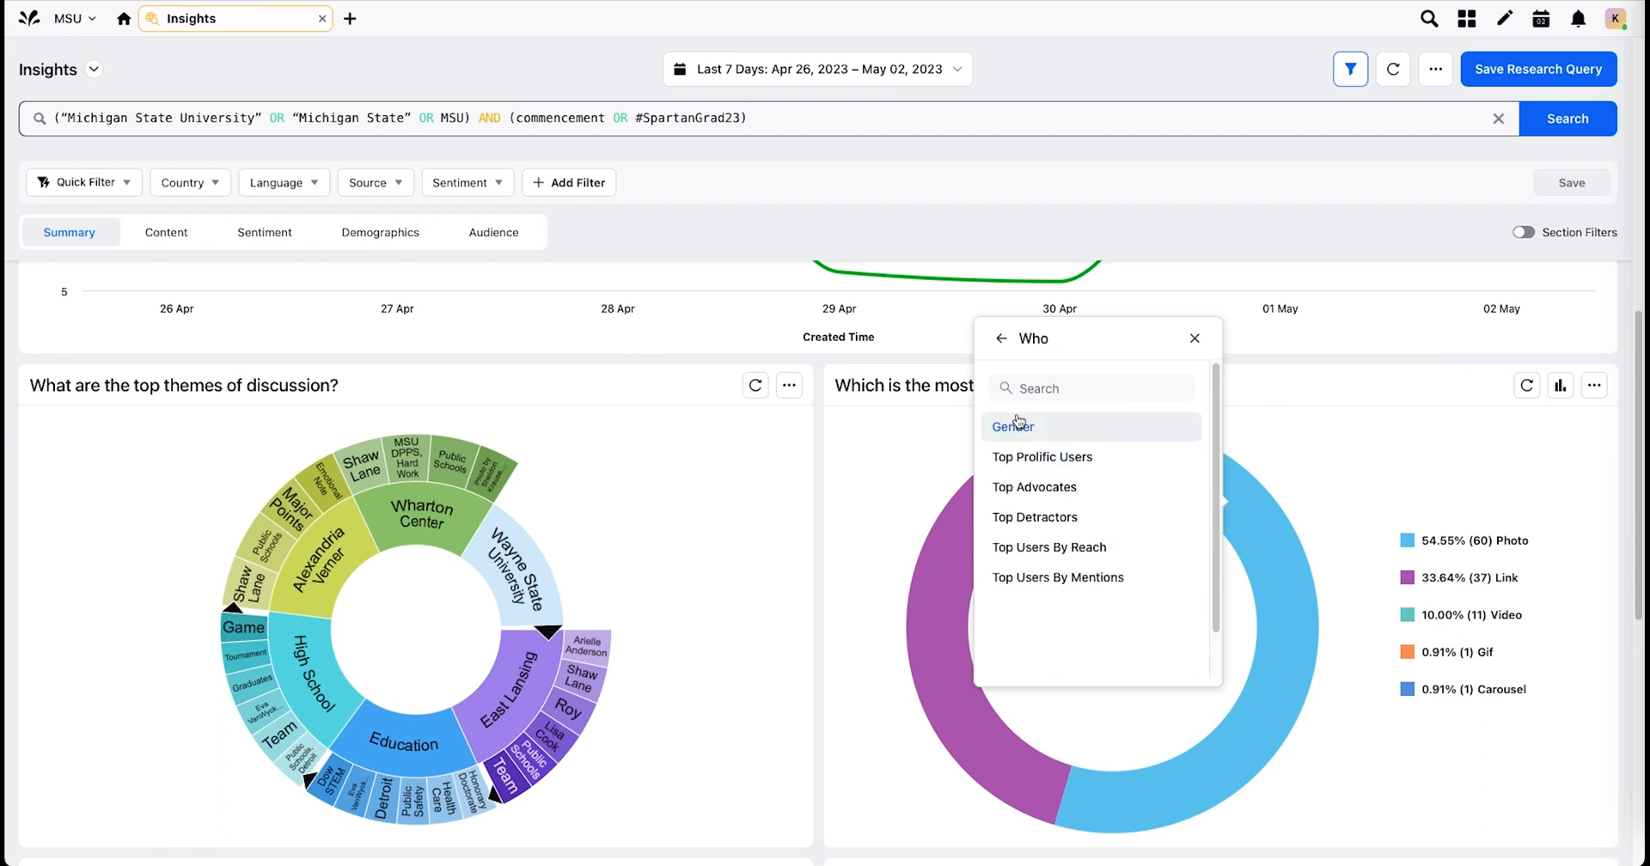
{"action": "left_click", "coordinate": [1000, 339]}
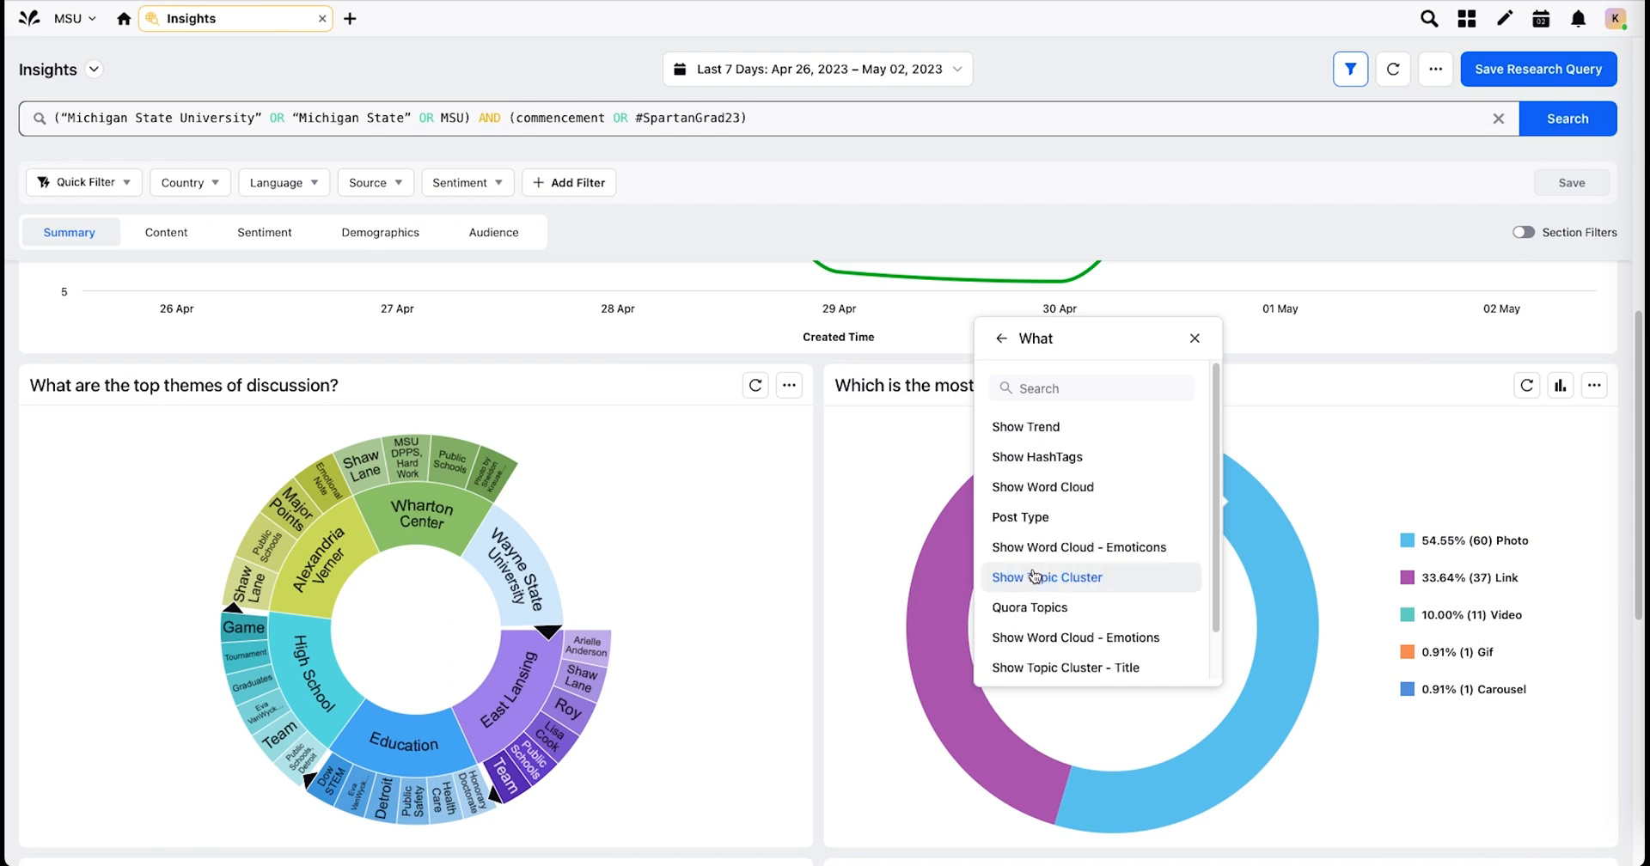
{"action": "scroll", "scroll_direction": "down", "scroll_amount": 3}
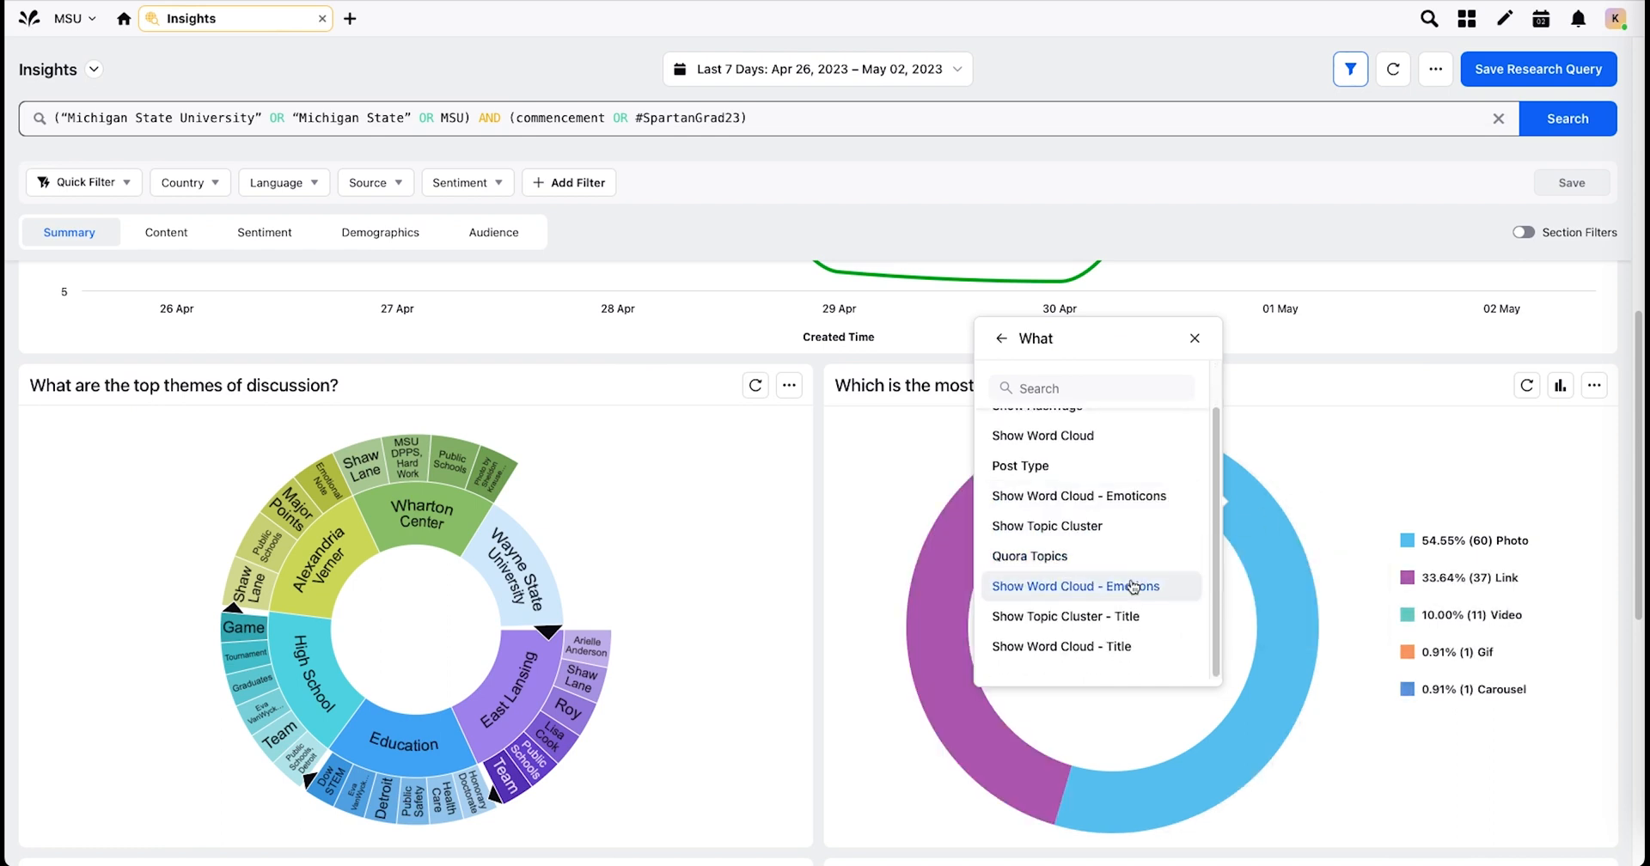
{"action": "mouse_move", "coordinate": [1076, 586]}
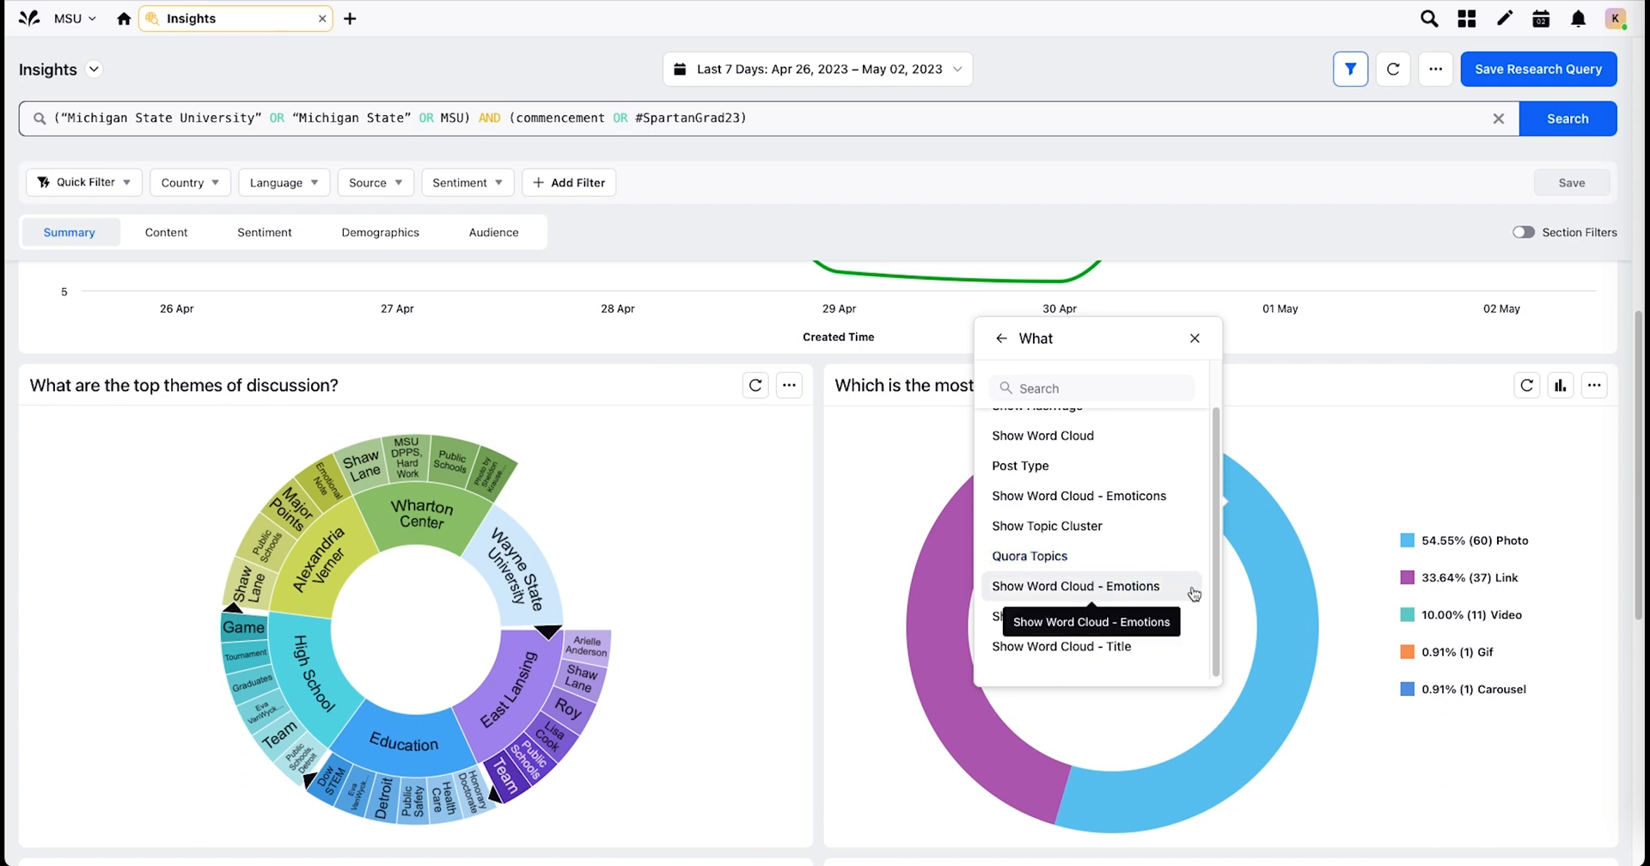
{"action": "mouse_move", "coordinate": [1066, 615]}
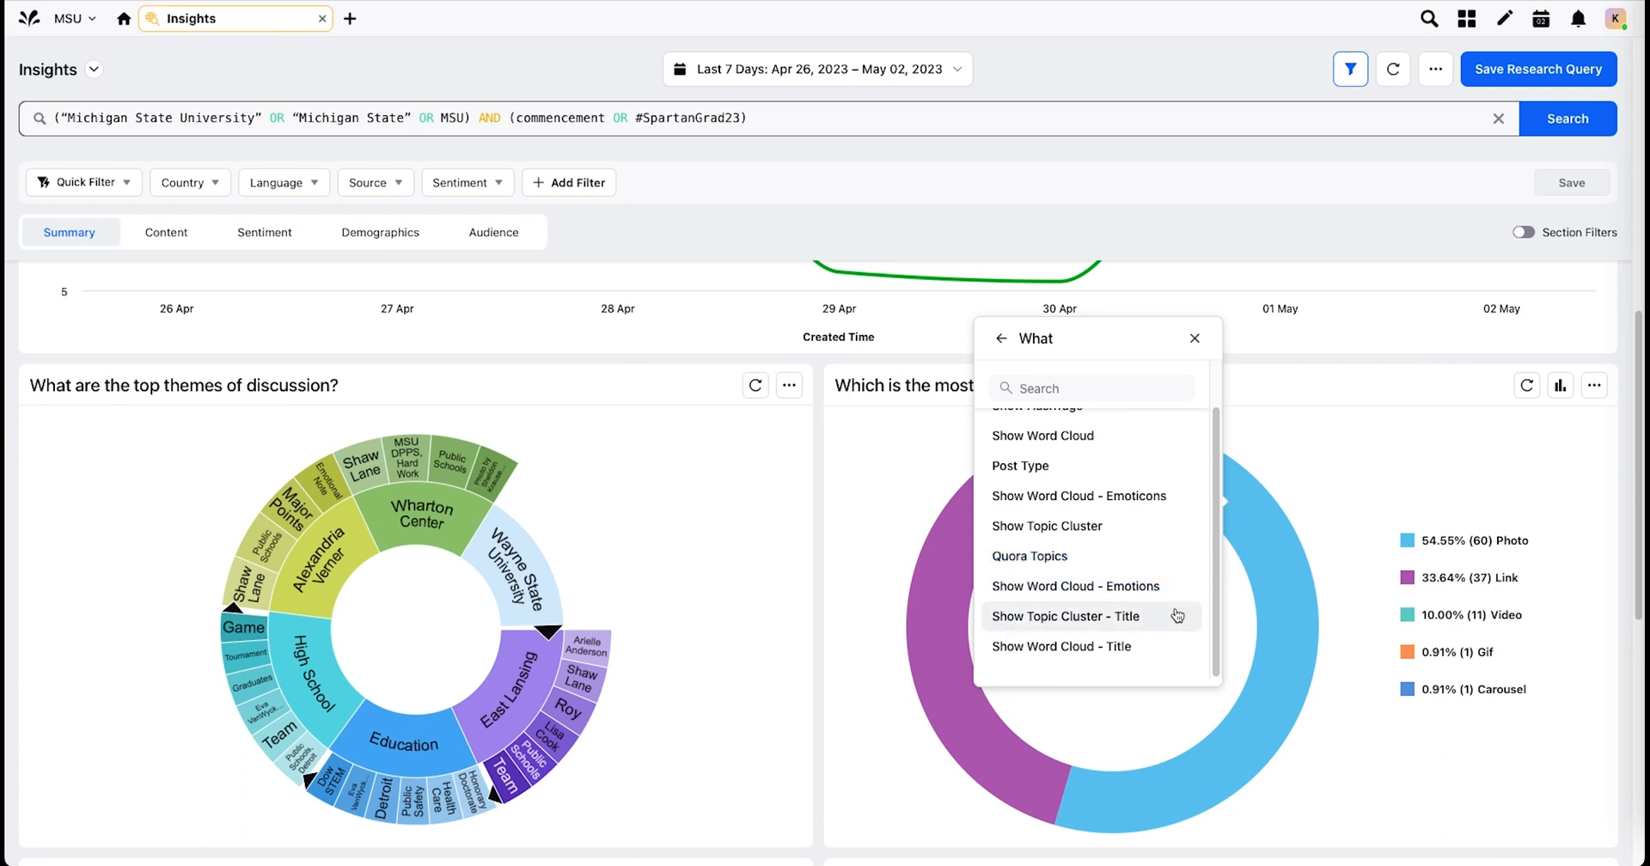
{"action": "mouse_move", "coordinate": [1066, 615]}
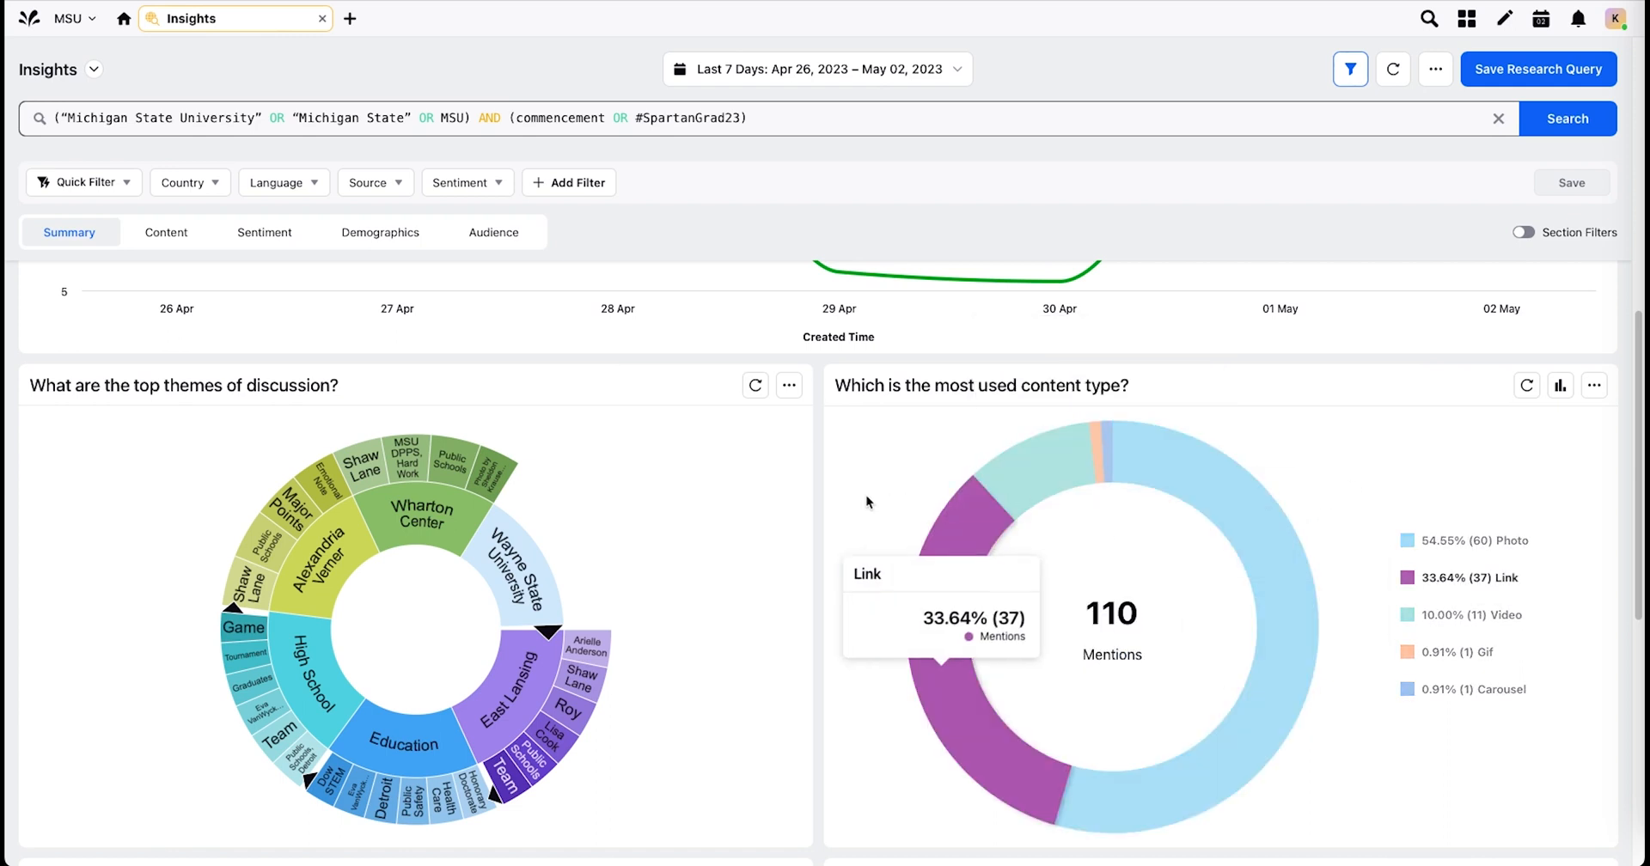
{"action": "mouse_move", "coordinate": [663, 505]}
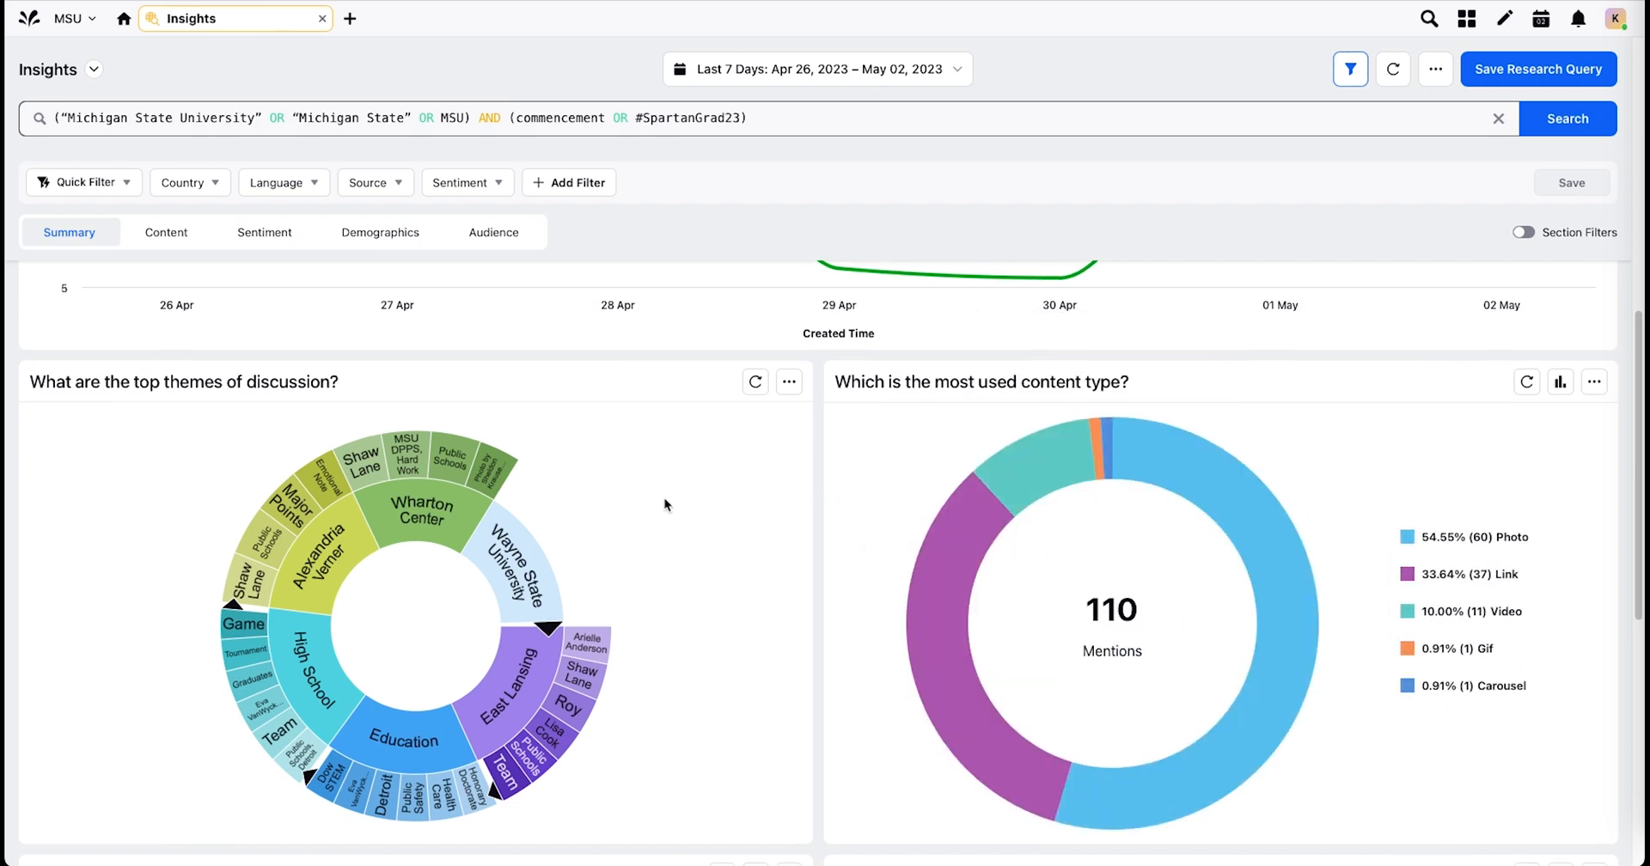
Step: Append NOT "Wayne State" to the query and rerun it: 135 mentions, 78.95% positive sentiment
{"action": "scroll", "scroll_direction": "down", "scroll_amount": 3}
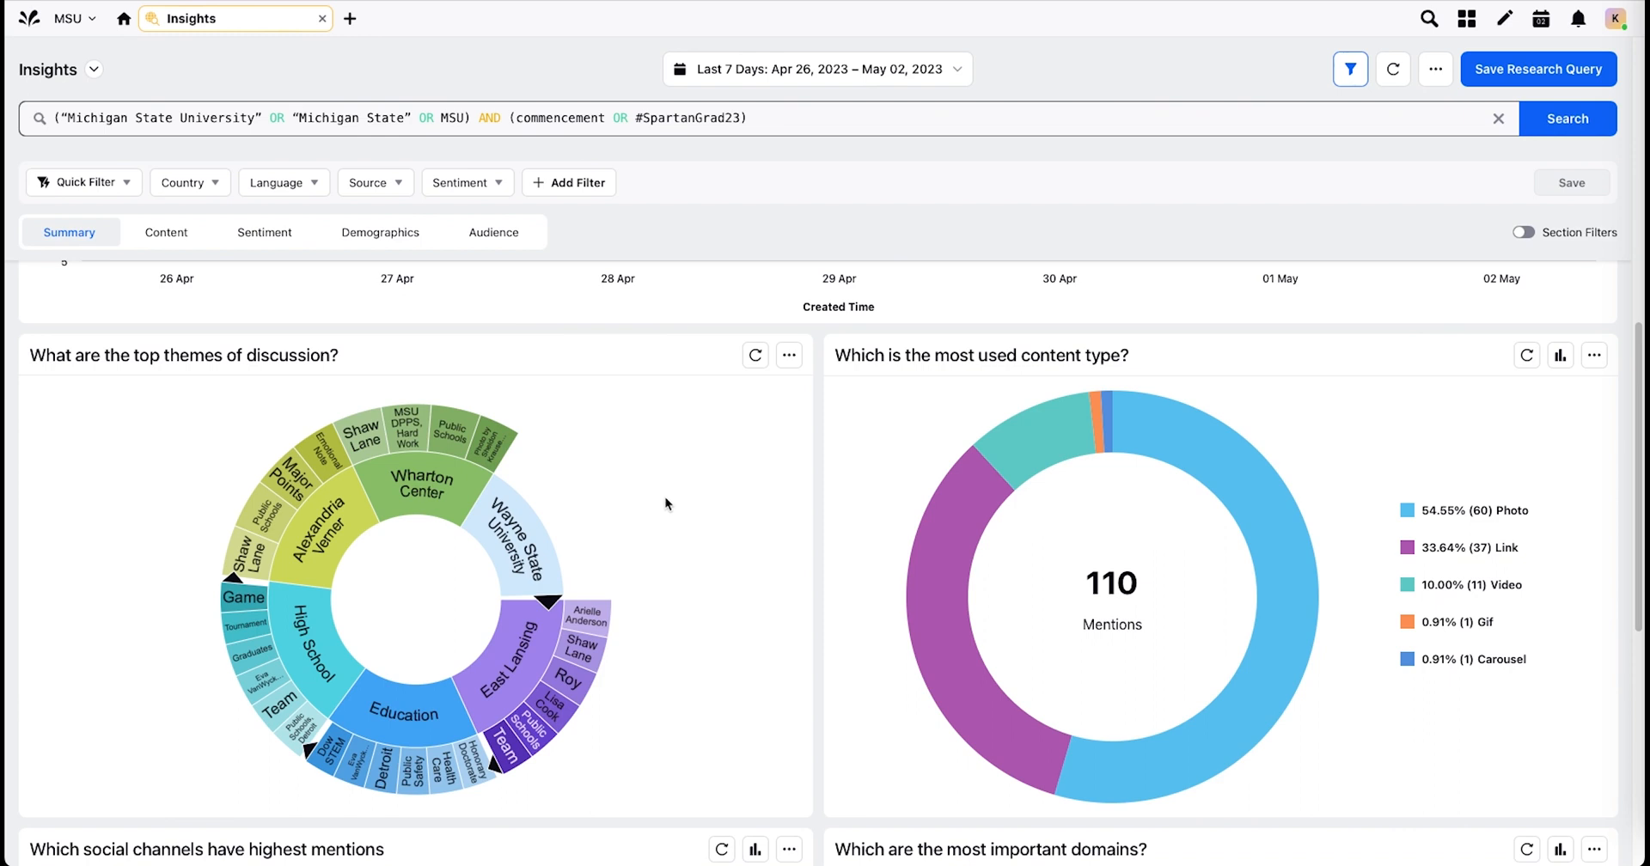
{"action": "mouse_move", "coordinate": [542, 546]}
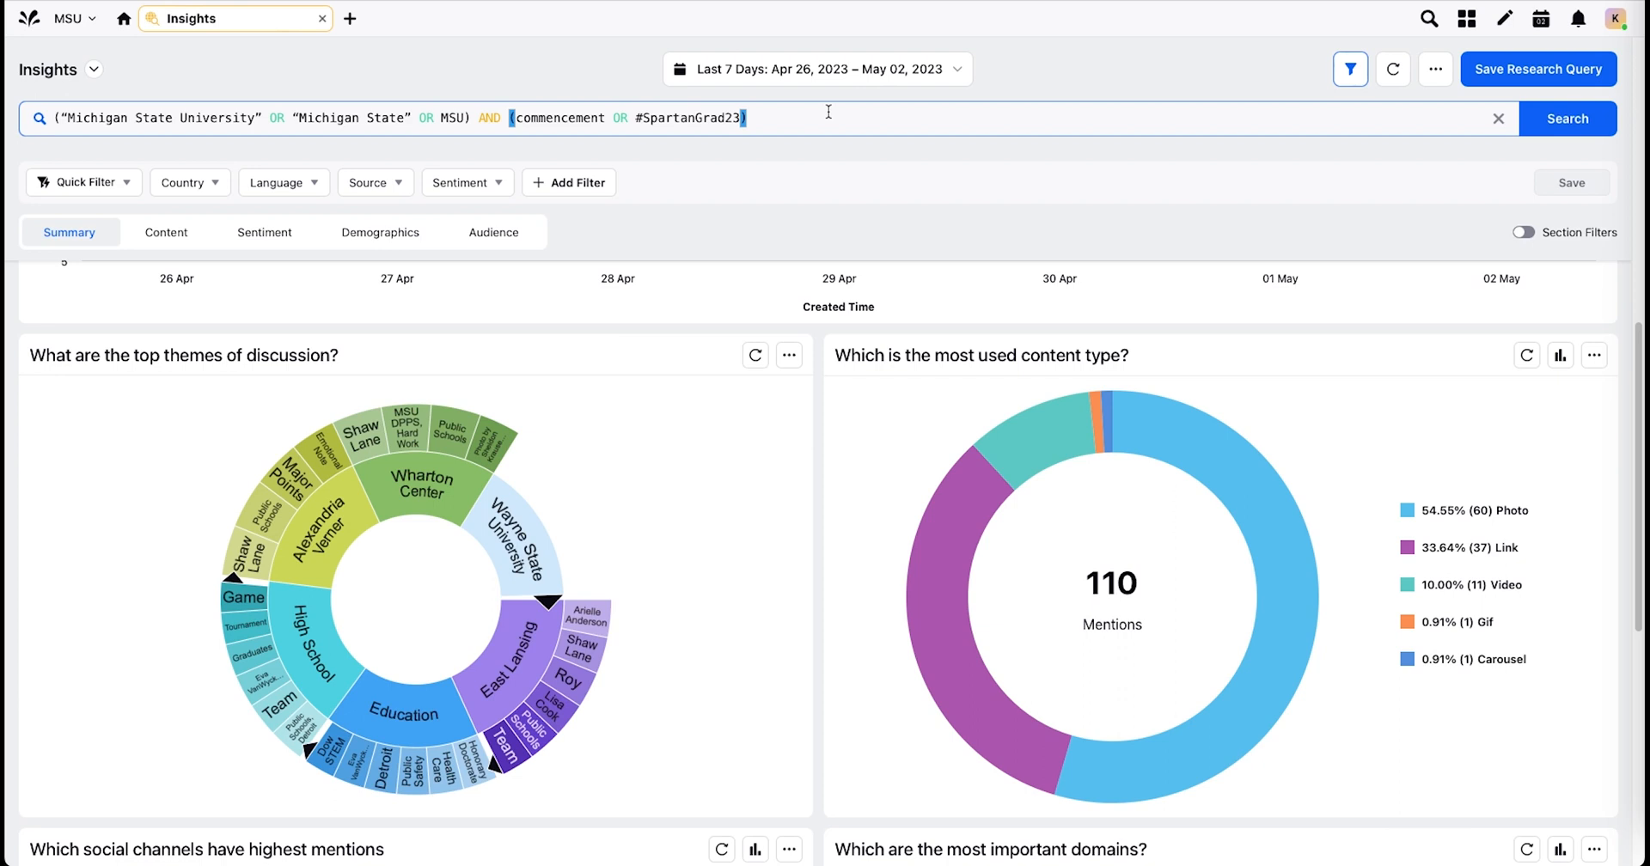
{"action": "type", "text": "NOT"}
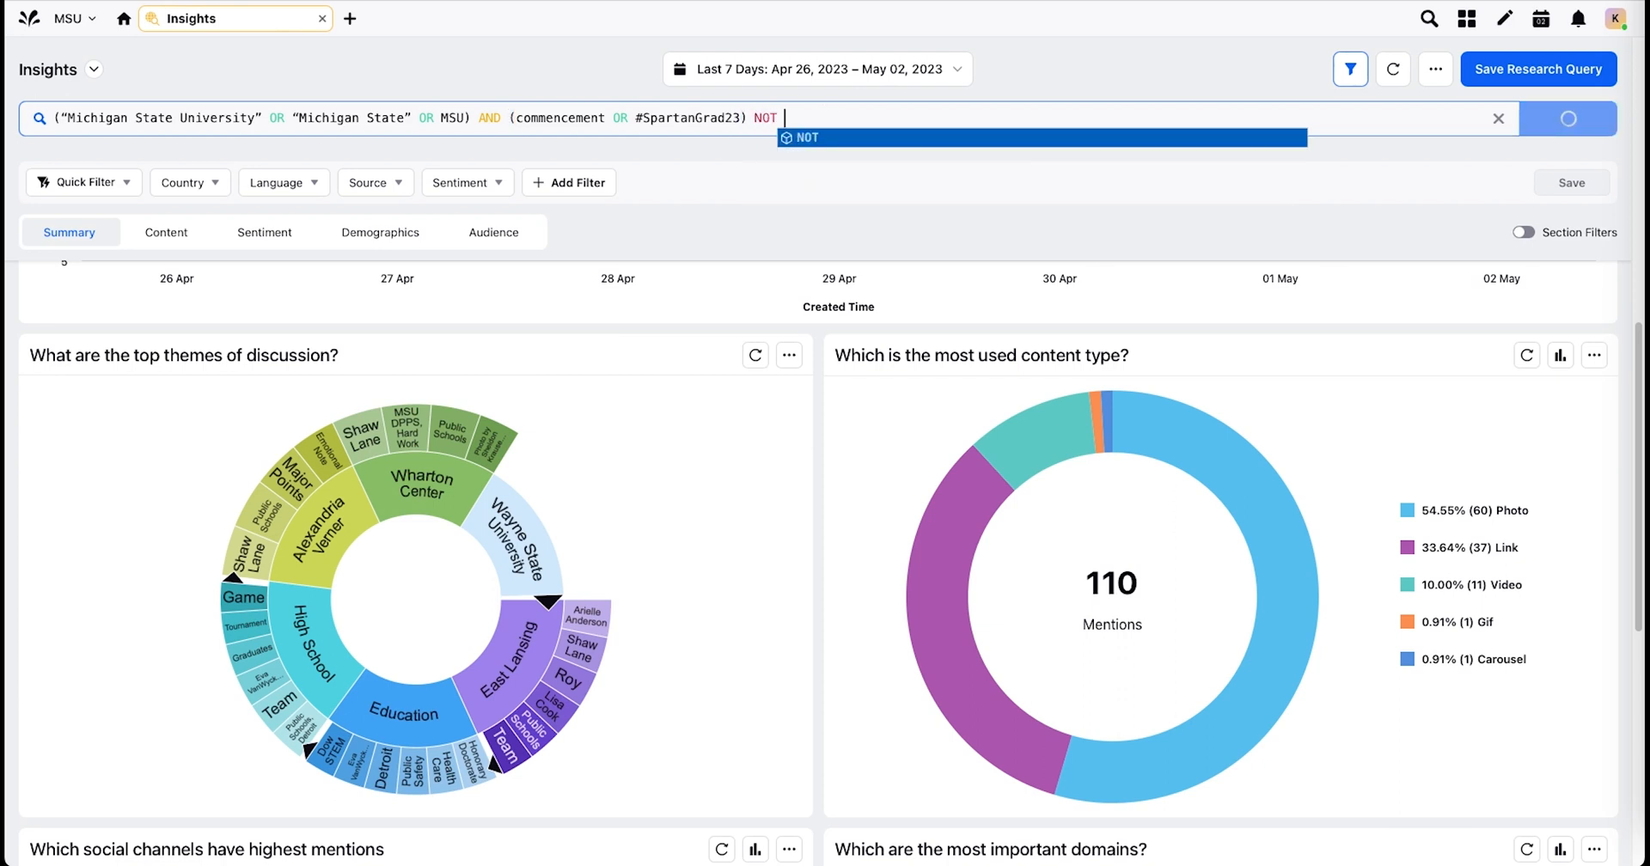
{"action": "type", "text": "\"Wayne State"}
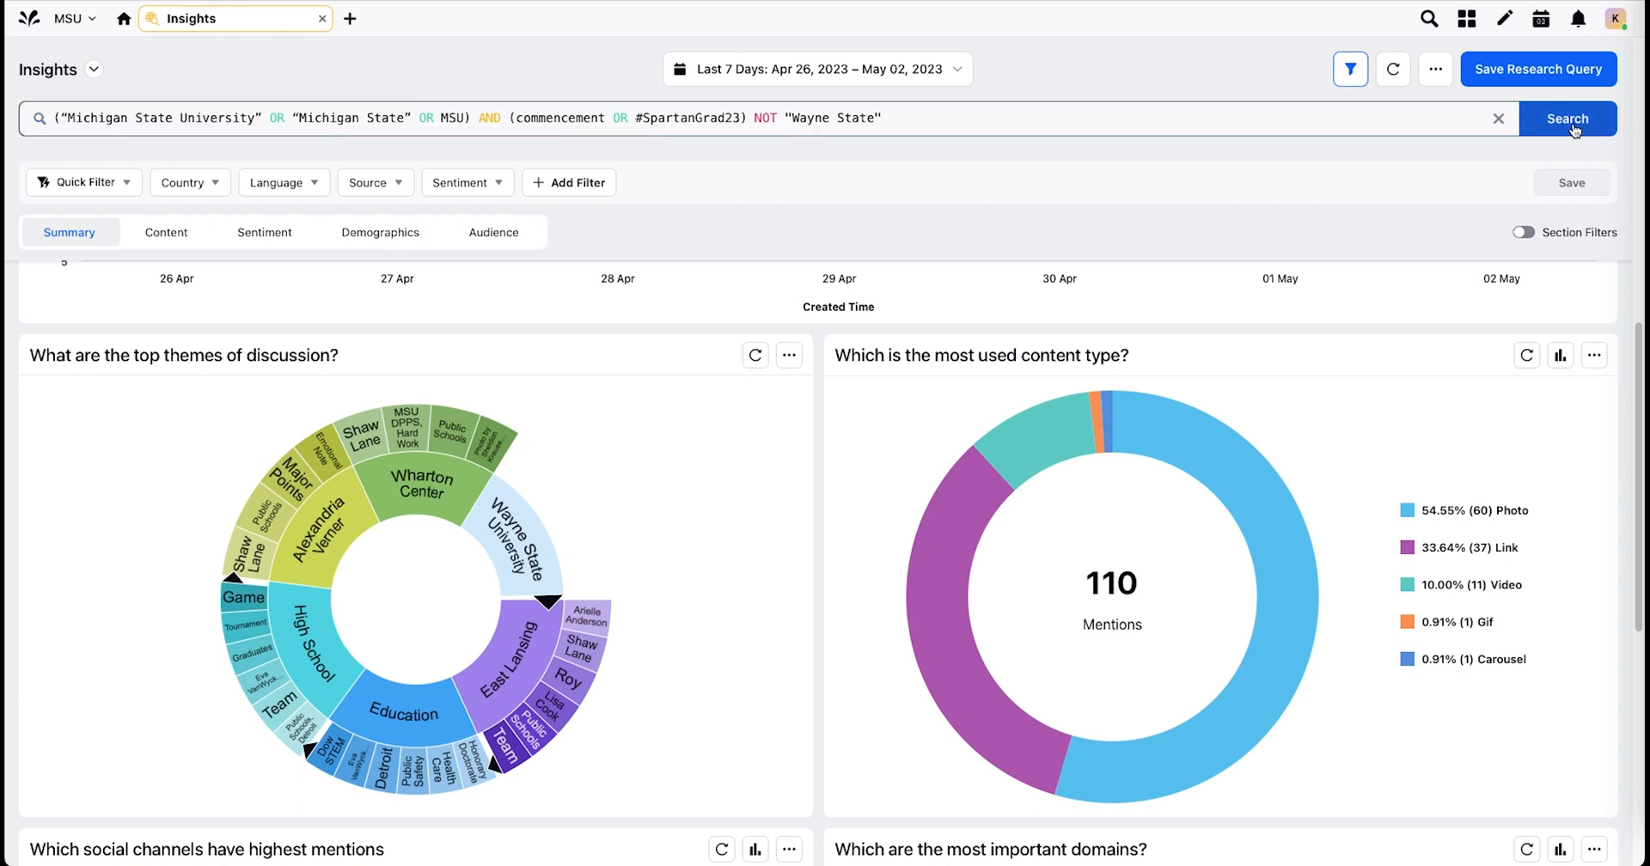
{"action": "left_click", "coordinate": [1568, 119]}
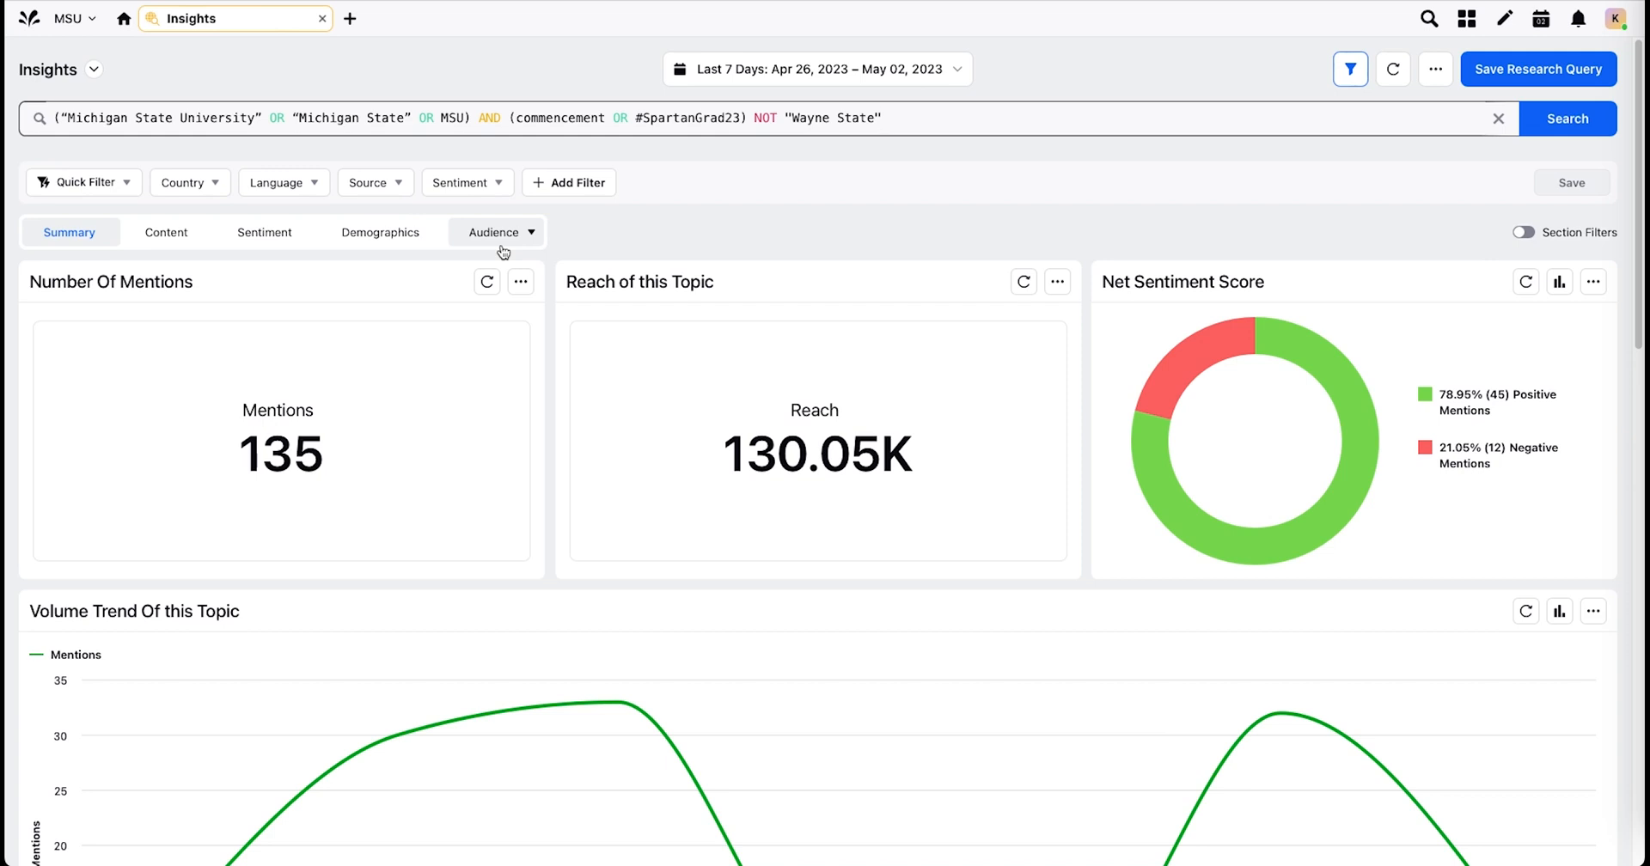
{"action": "mouse_move", "coordinate": [261, 294]}
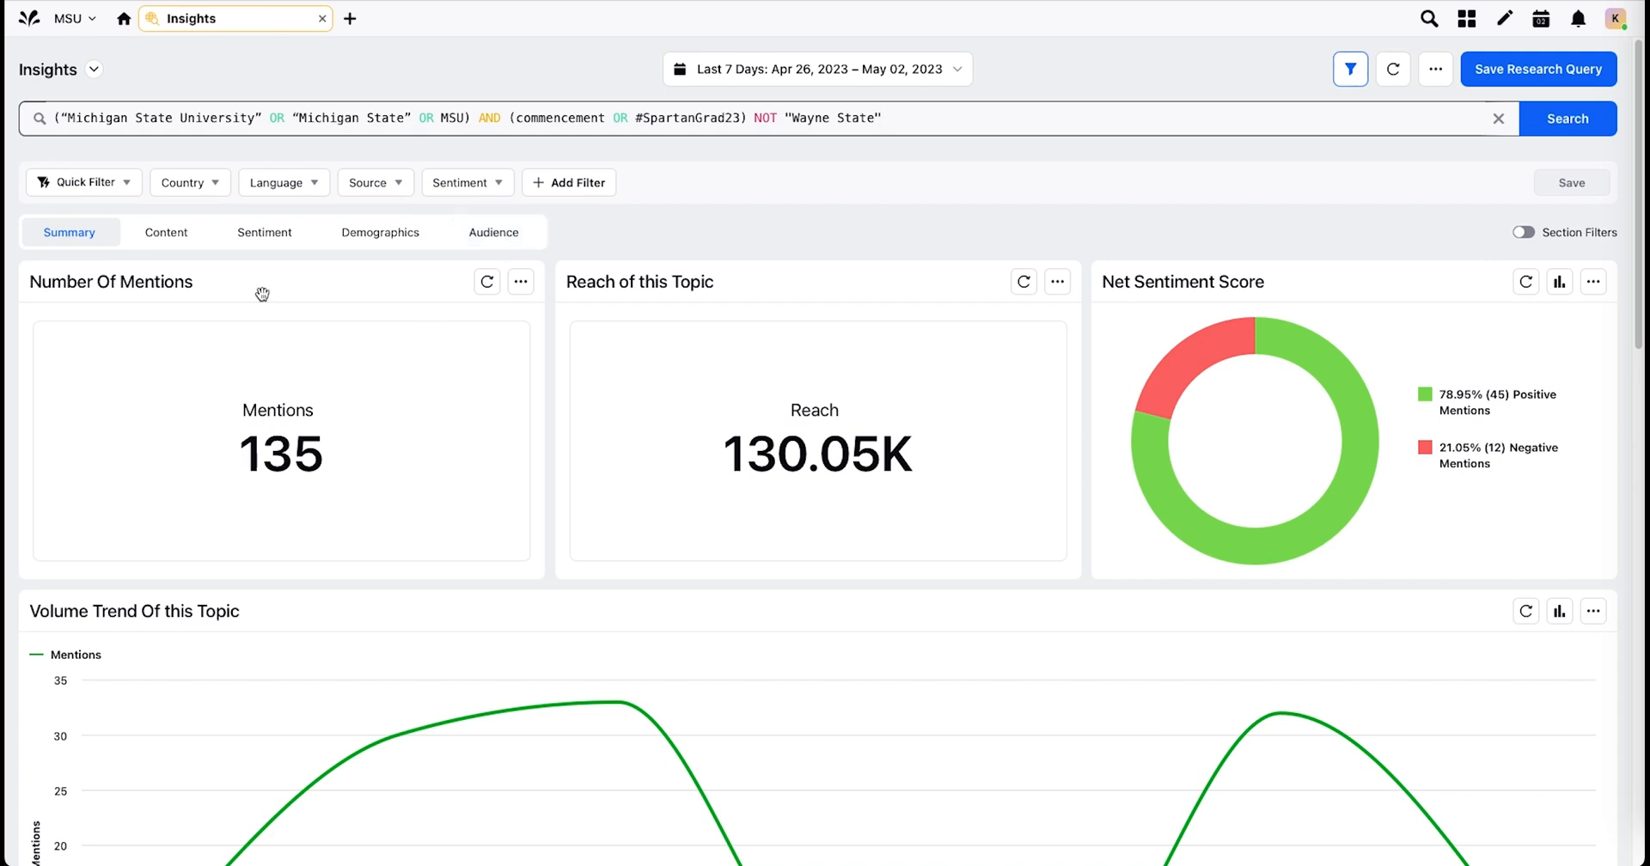
{"action": "mouse_move", "coordinate": [381, 232]}
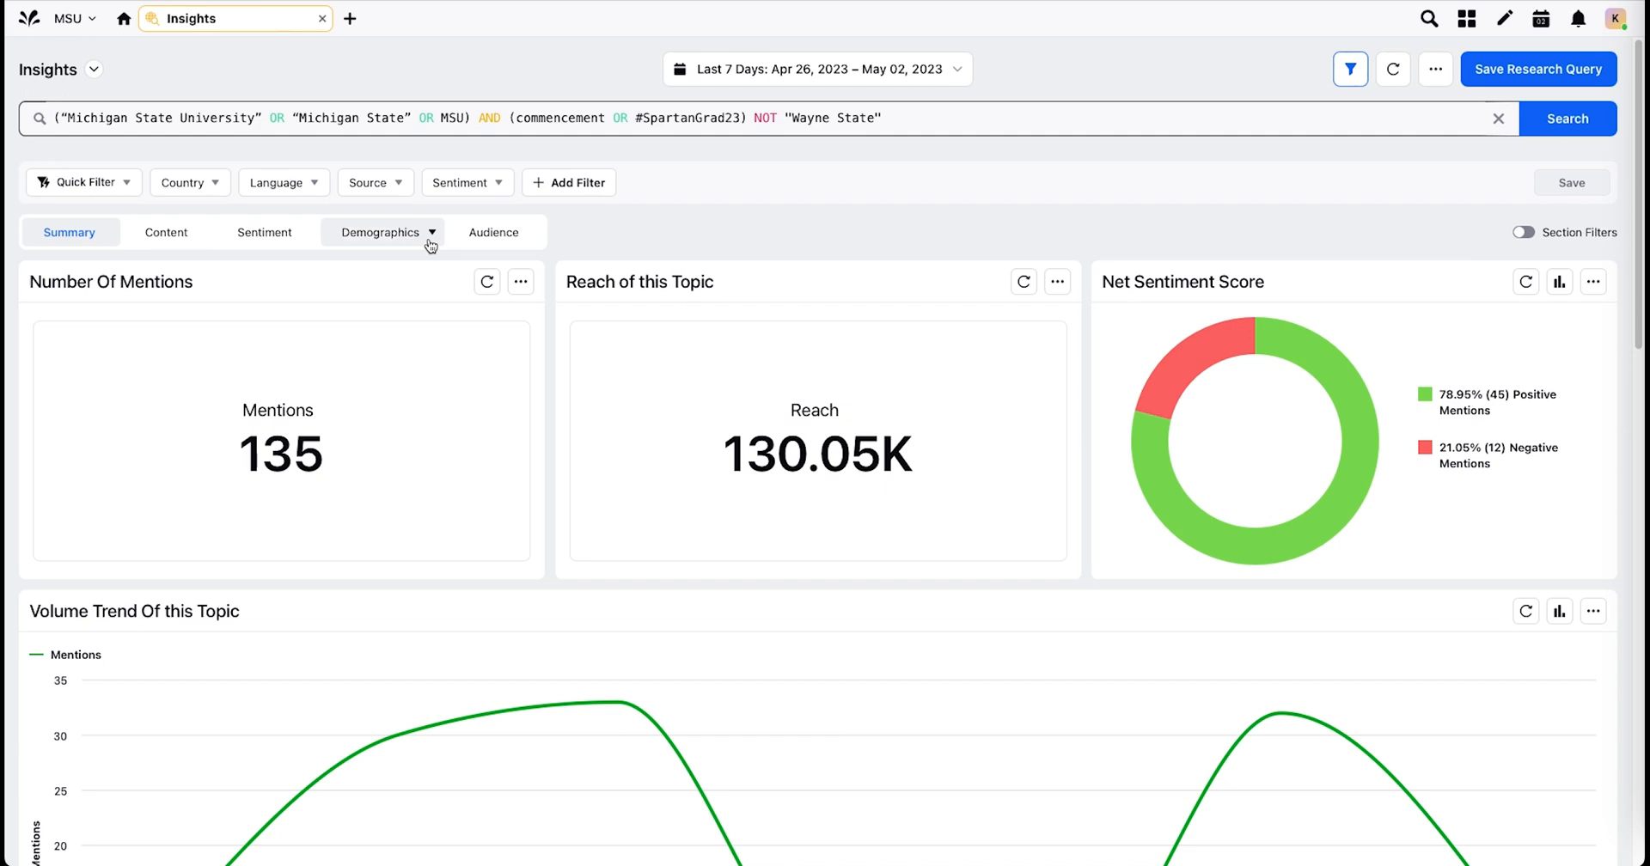
{"action": "mouse_move", "coordinate": [909, 226]}
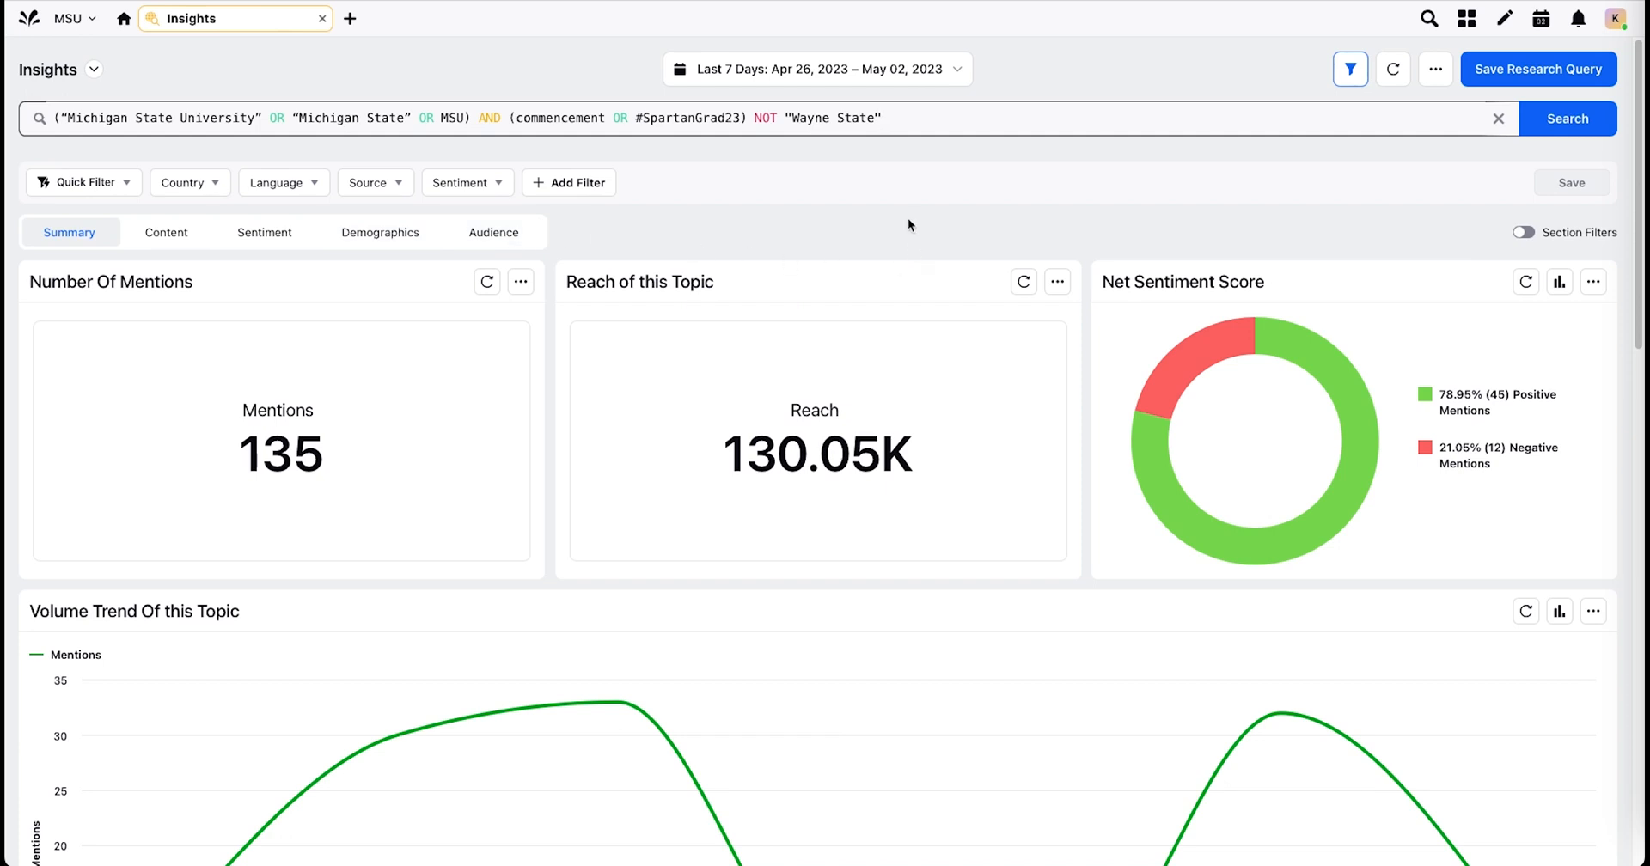
{"action": "mouse_move", "coordinate": [282, 182]}
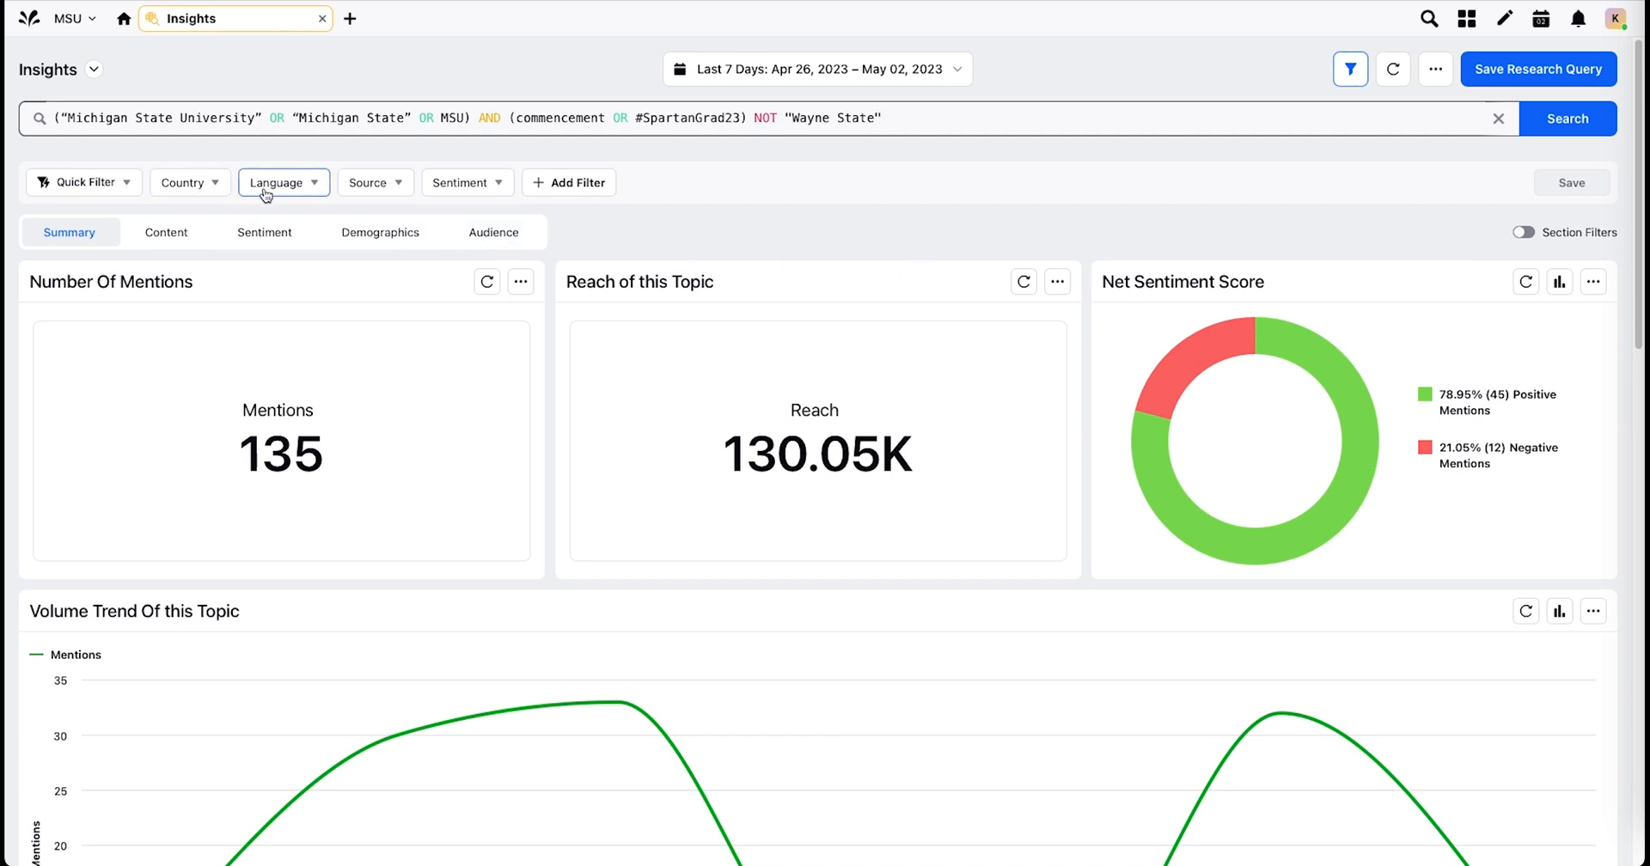
{"action": "mouse_move", "coordinate": [790, 227]}
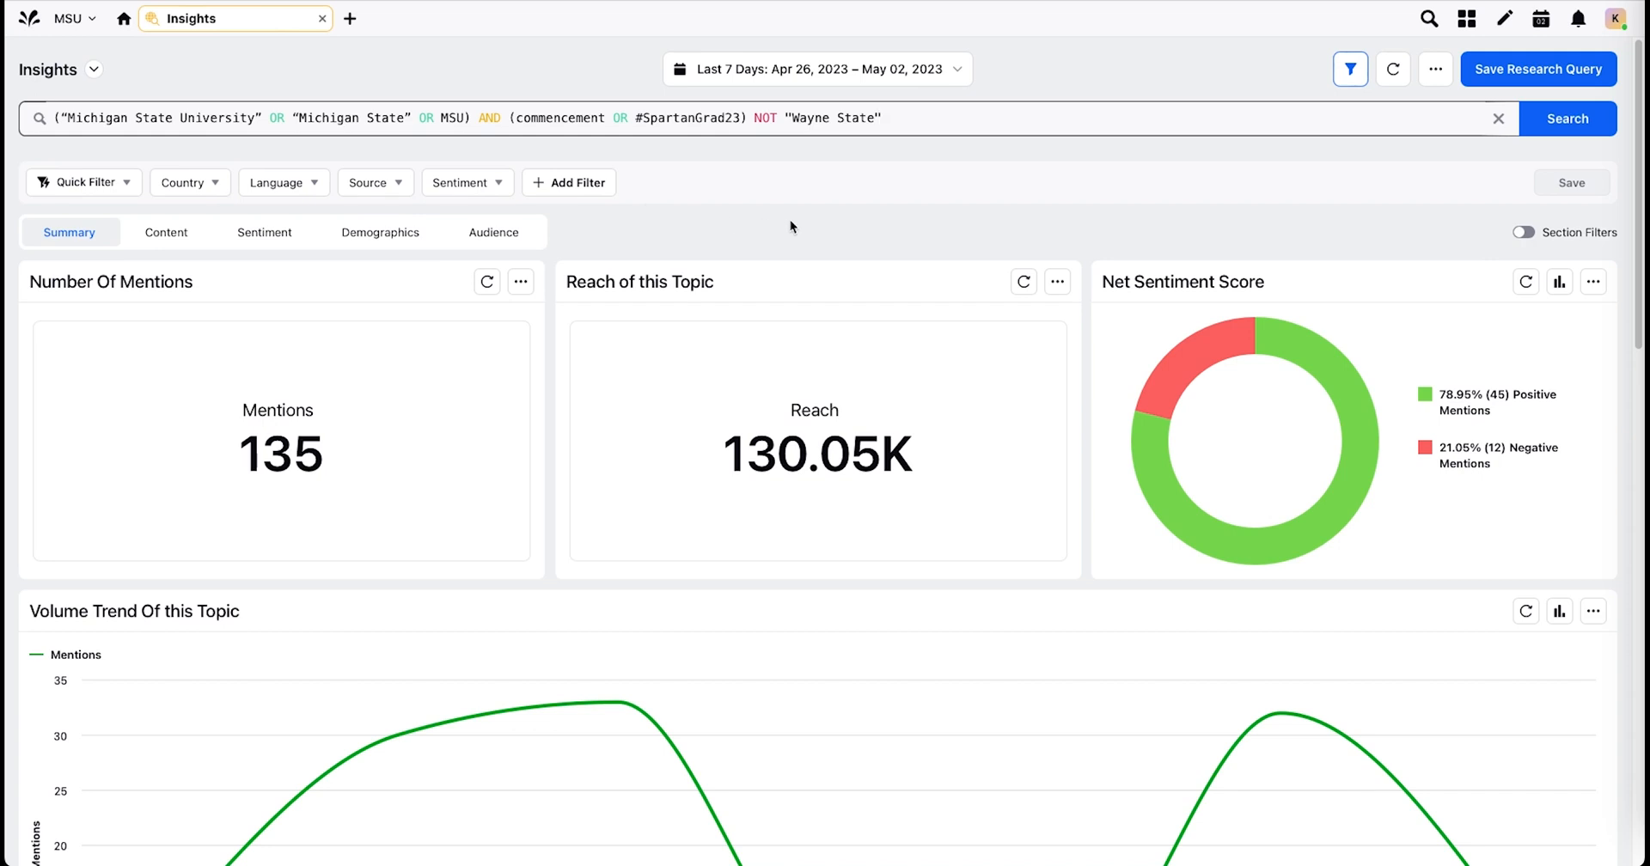